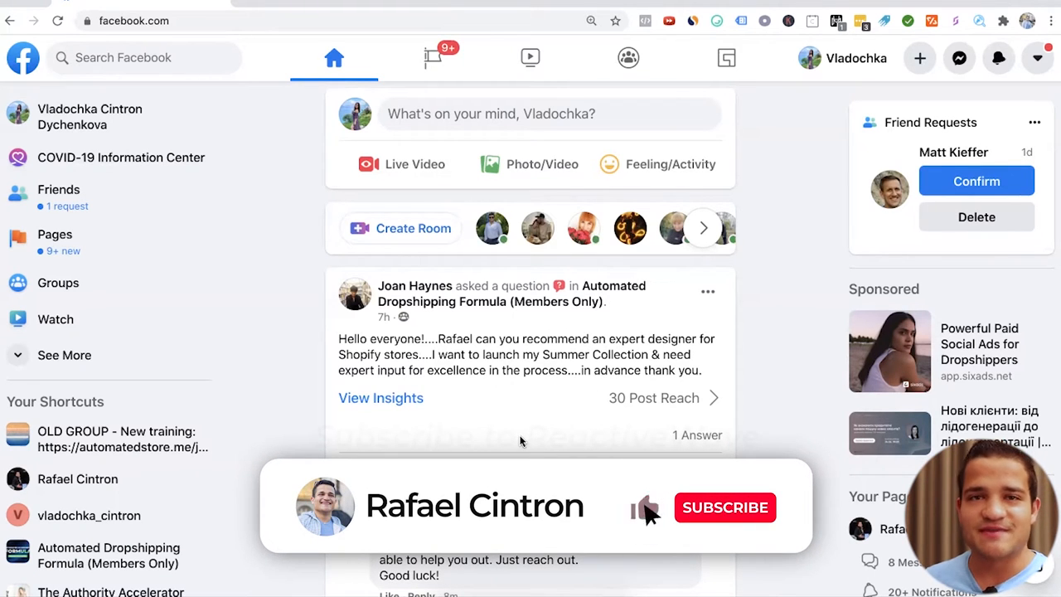
Enable My Ad Finder's 'Show only ads' and scroll to the FlowFriction sliding-board ad.
{"action": "left_click", "coordinate": [724, 507]}
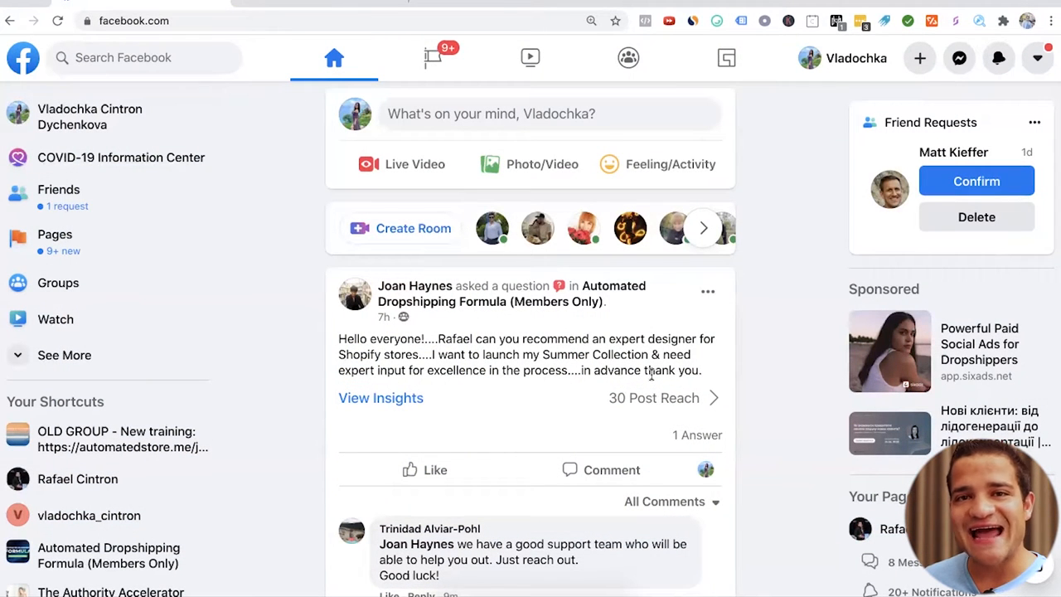
{"action": "left_click", "coordinate": [979, 21]}
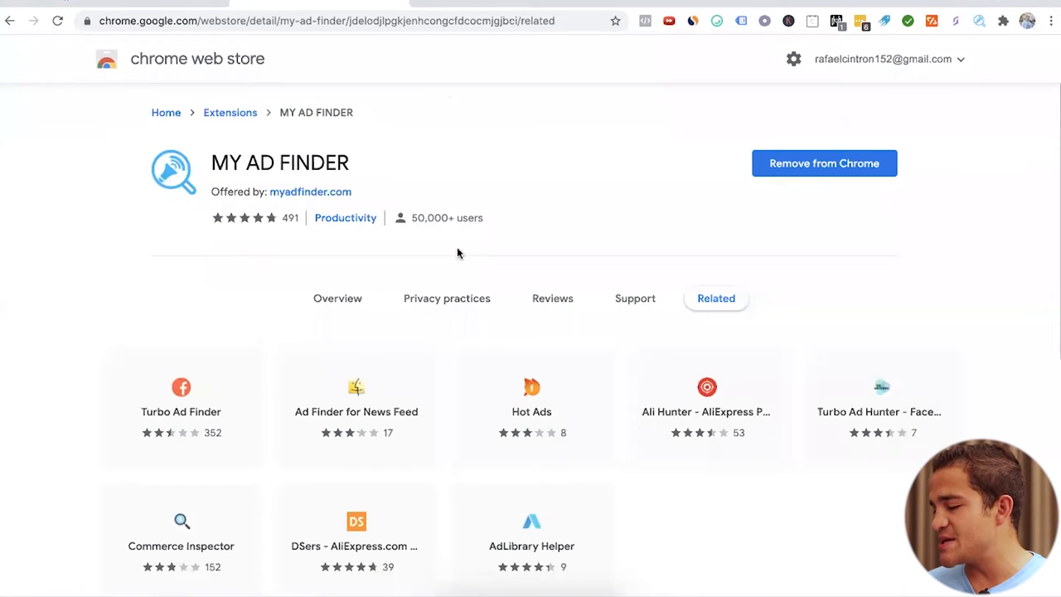
{"action": "mouse_move", "coordinate": [578, 193]}
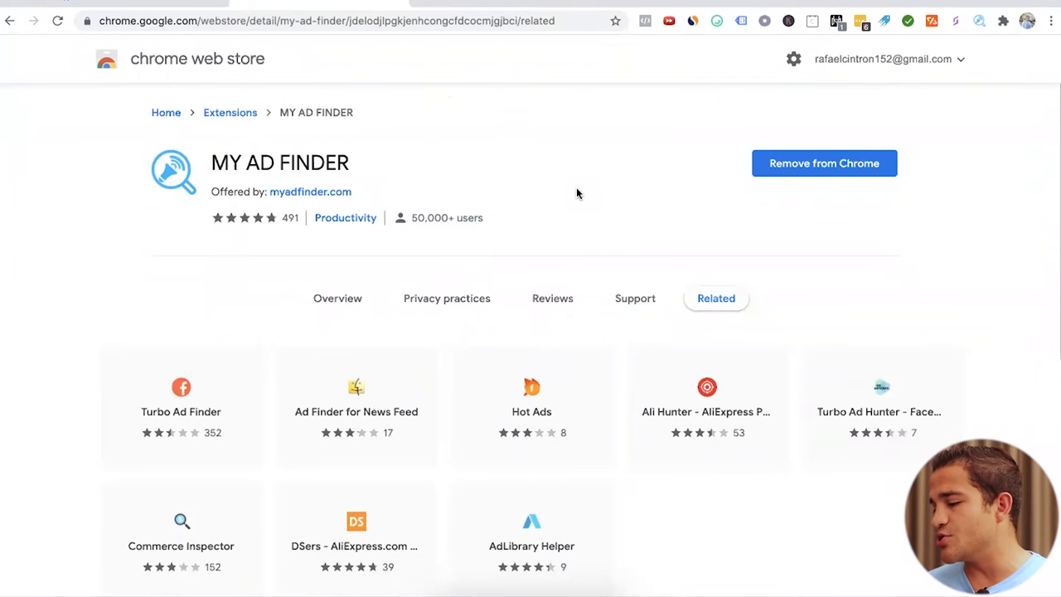
{"action": "mouse_move", "coordinate": [501, 216]}
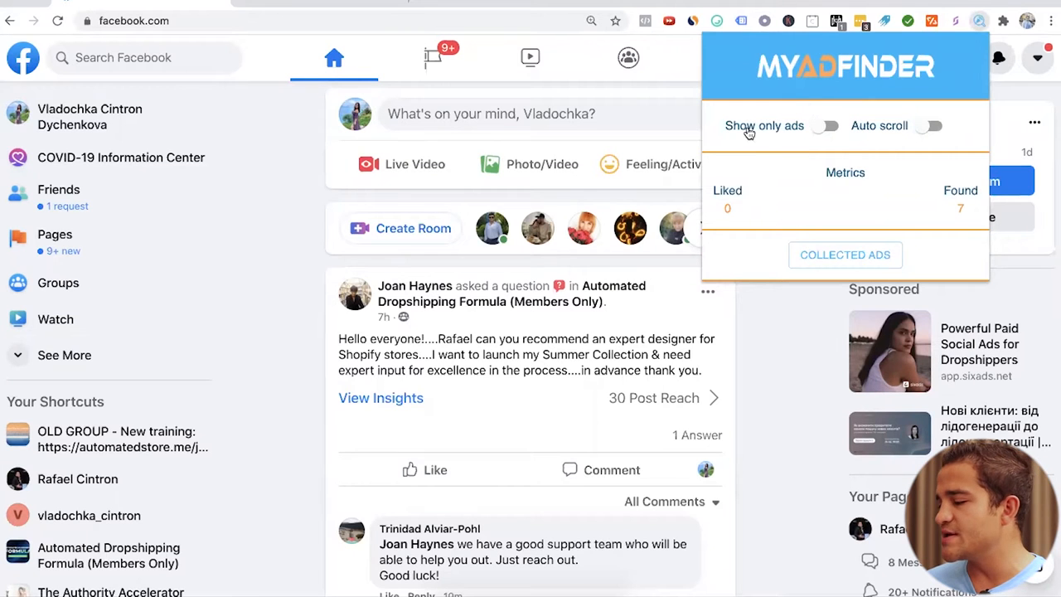
{"action": "left_click", "coordinate": [825, 125]}
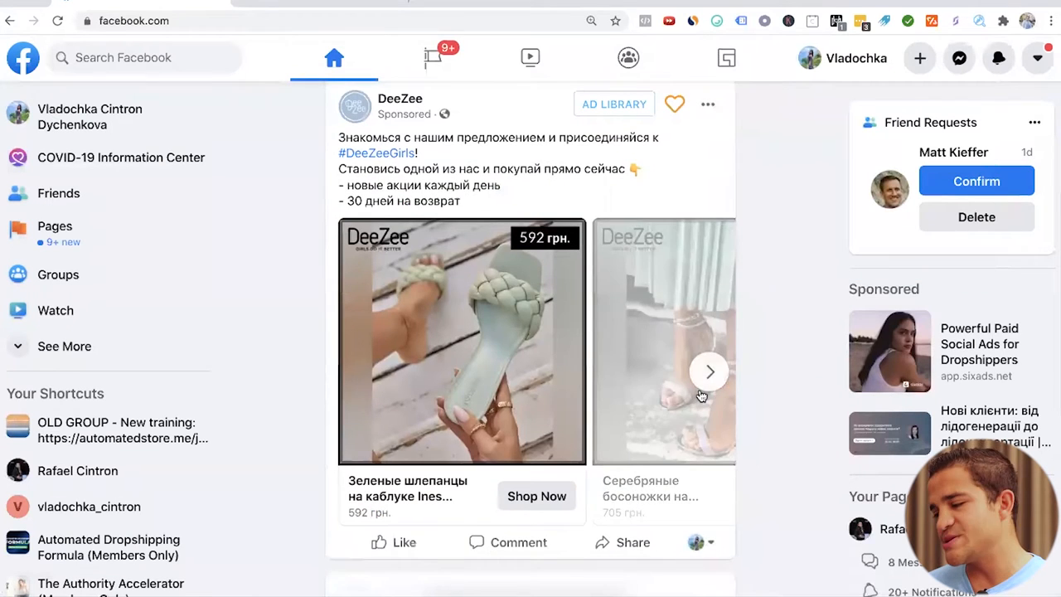
{"action": "scroll", "scroll_direction": "down", "scroll_amount": 3}
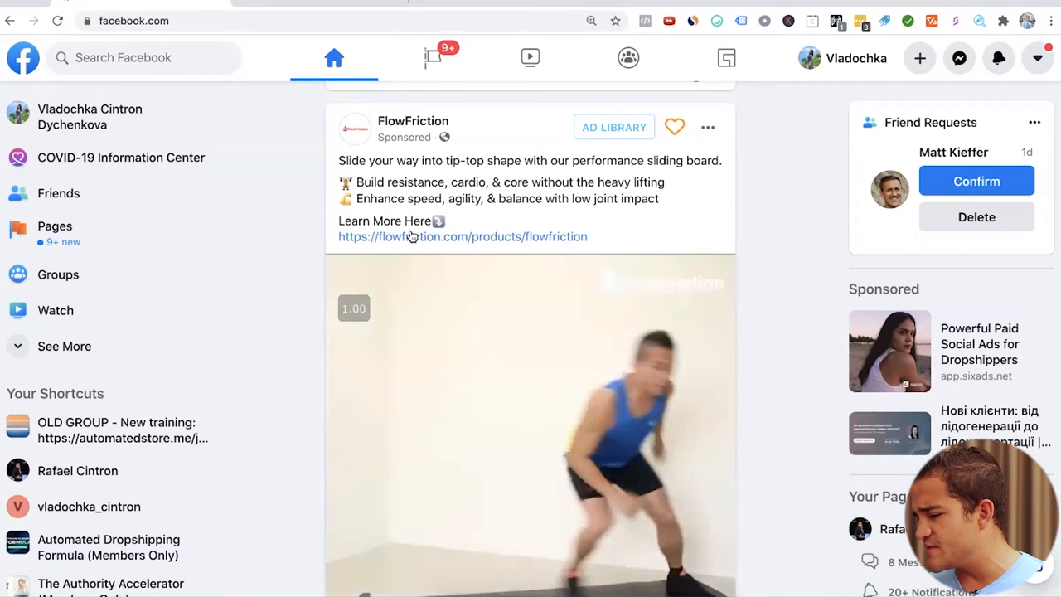
{"action": "mouse_move", "coordinate": [668, 266]}
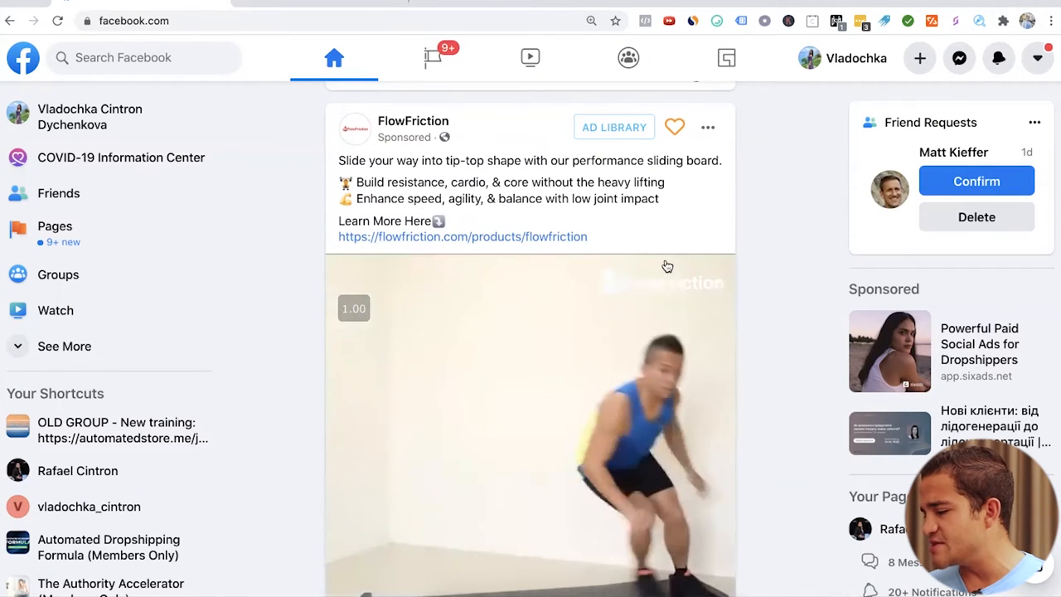
{"action": "scroll", "scroll_direction": "down", "scroll_amount": 3}
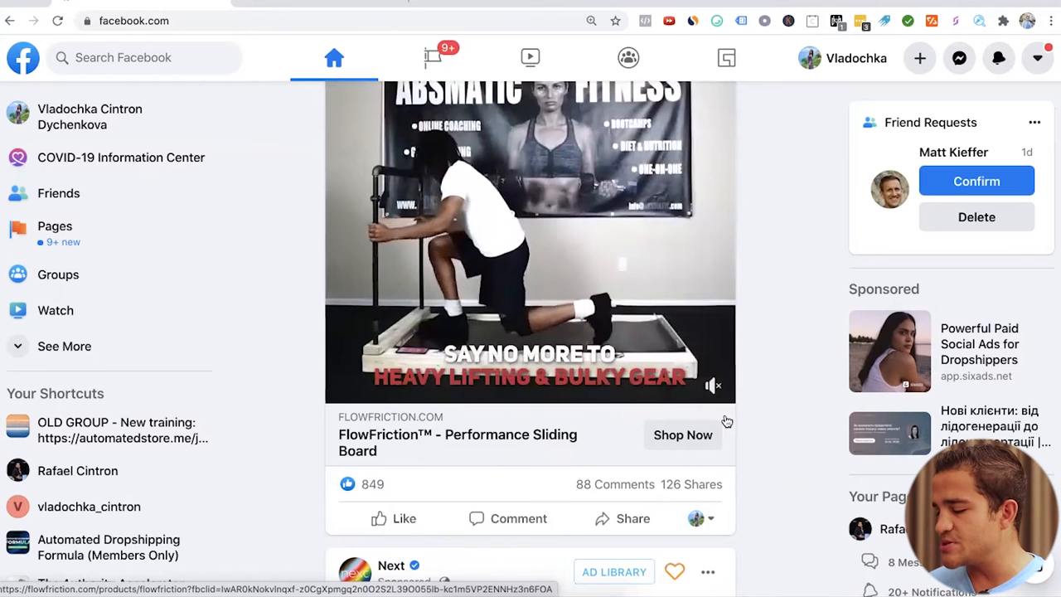
Expand the FlowFriction ad's comments to 22 of 71 and open its Ad Library link in a new tab.
{"action": "scroll", "scroll_direction": "down", "scroll_amount": 3}
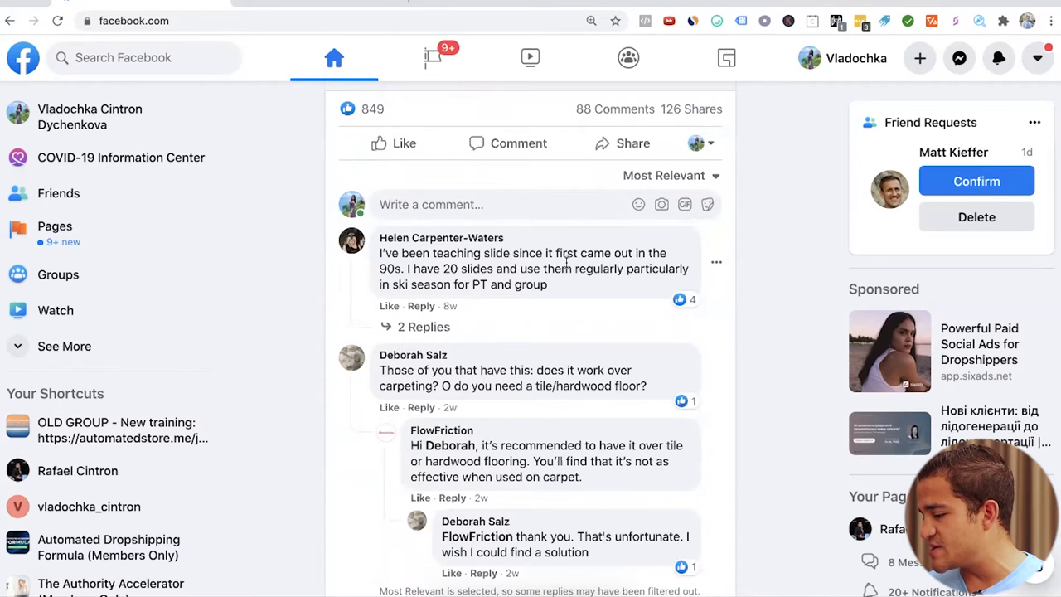
{"action": "scroll", "scroll_direction": "down", "scroll_amount": 3}
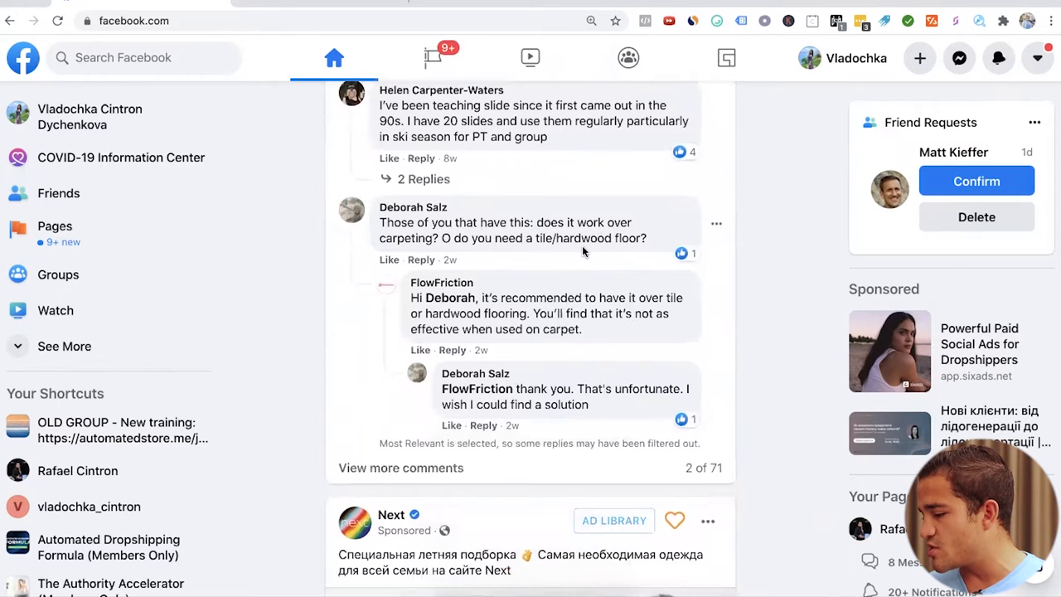
{"action": "scroll", "scroll_direction": "down", "scroll_amount": 3}
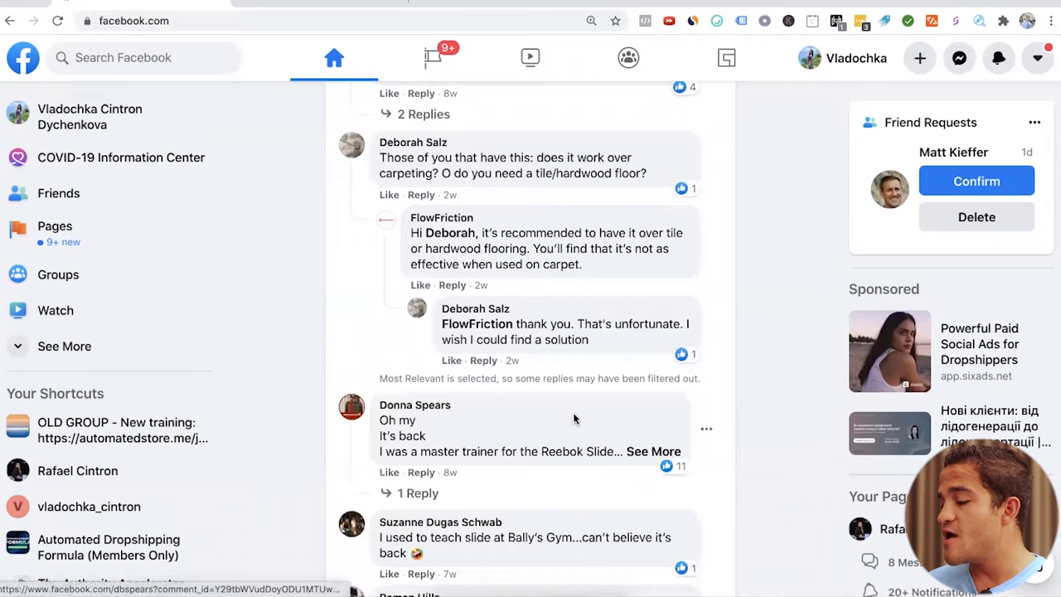
{"action": "scroll", "scroll_direction": "down", "scroll_amount": 3}
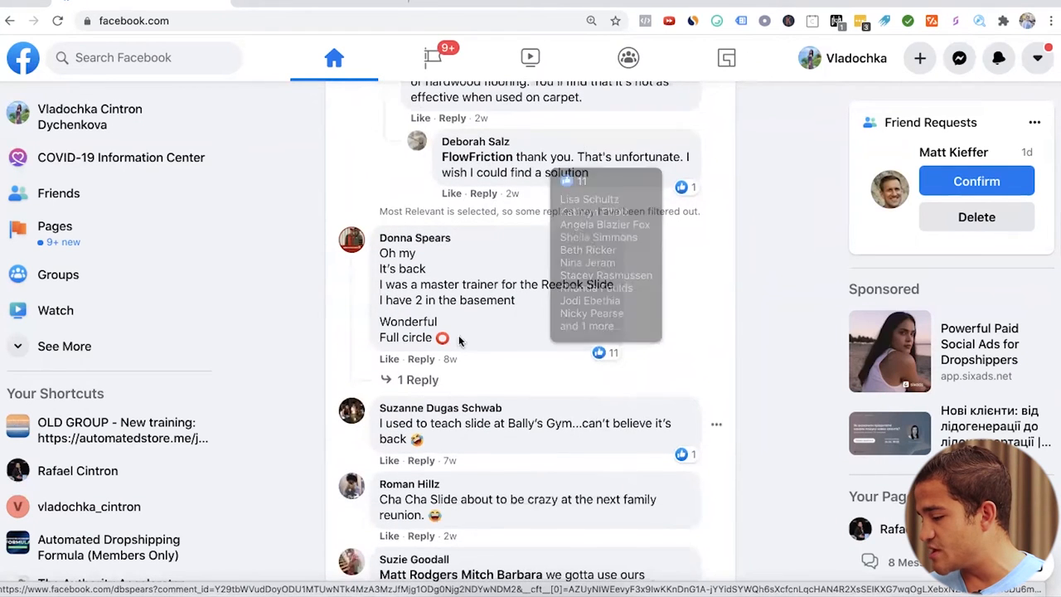
{"action": "mouse_move", "coordinate": [537, 396]}
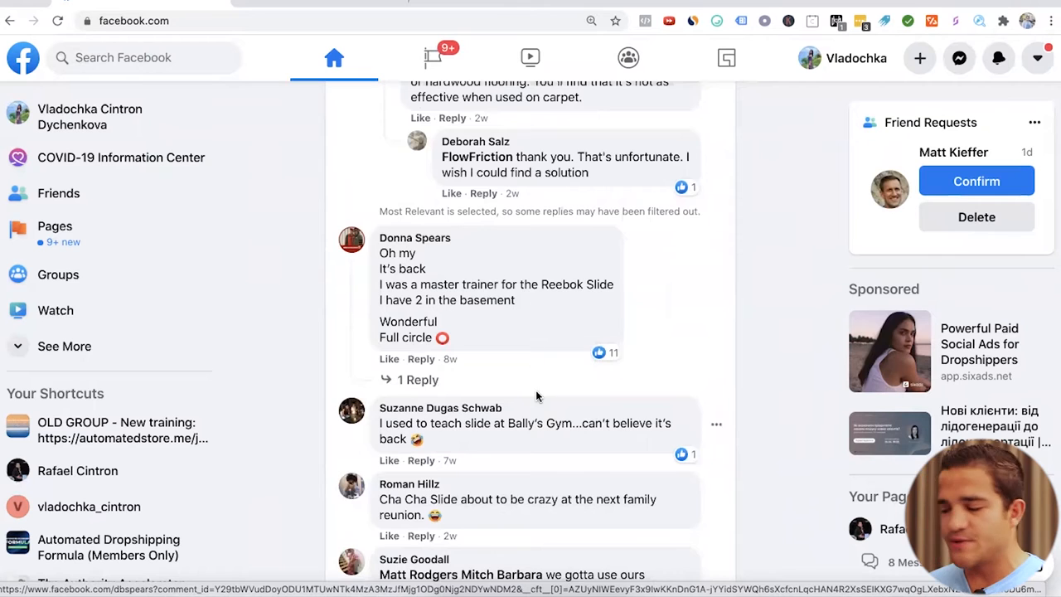
{"action": "scroll", "scroll_direction": "down", "scroll_amount": 3}
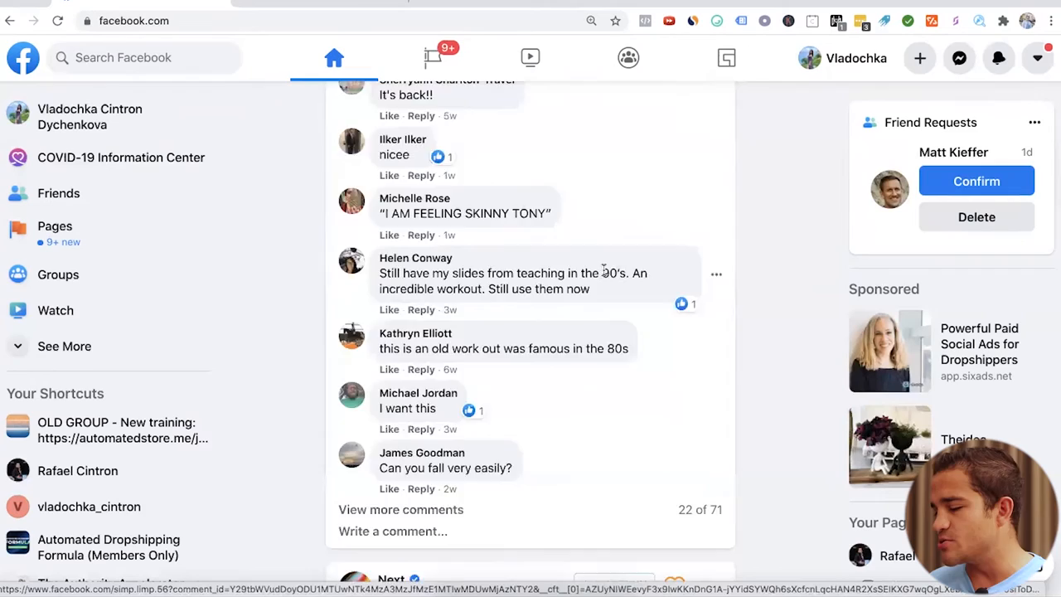
{"action": "scroll", "scroll_direction": "down", "scroll_amount": 3}
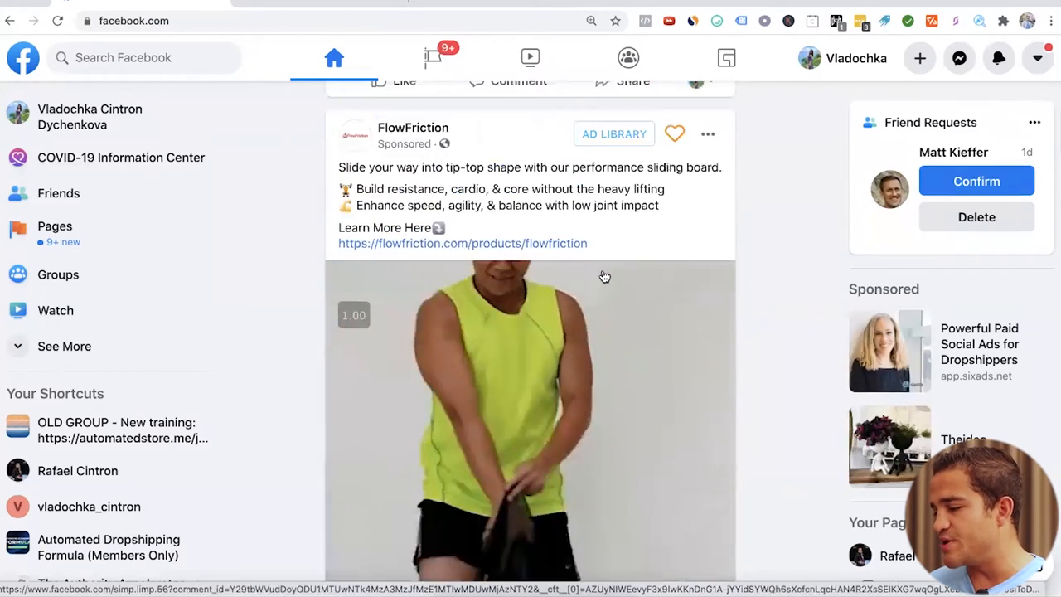
{"action": "right_click", "coordinate": [605, 277]}
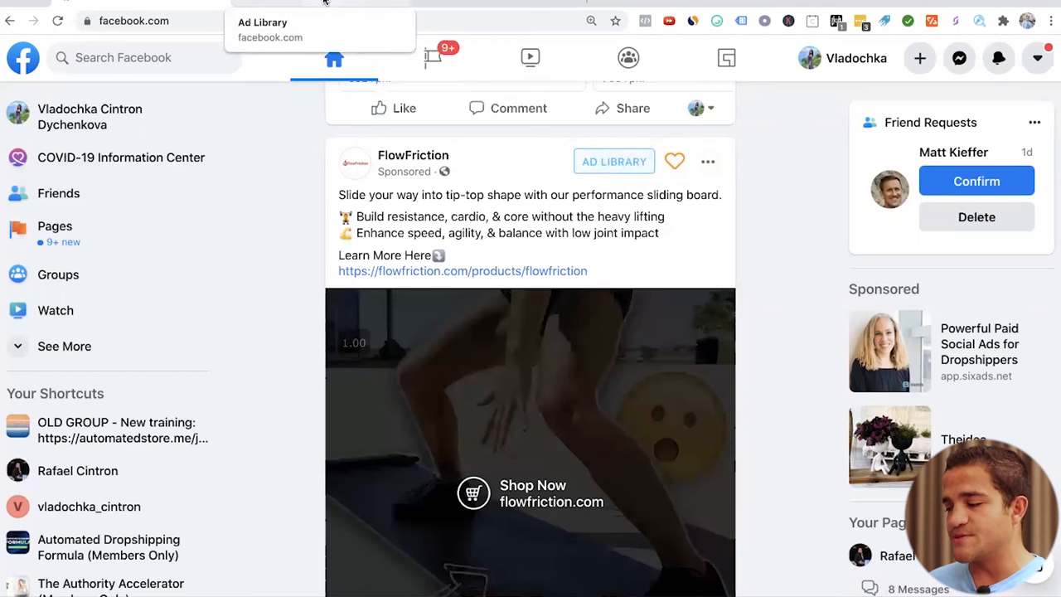
Browse FlowFriction's roughly 53 Ad Library ads, including creatives reused by 16–20 ads.
{"action": "left_click", "coordinate": [614, 162]}
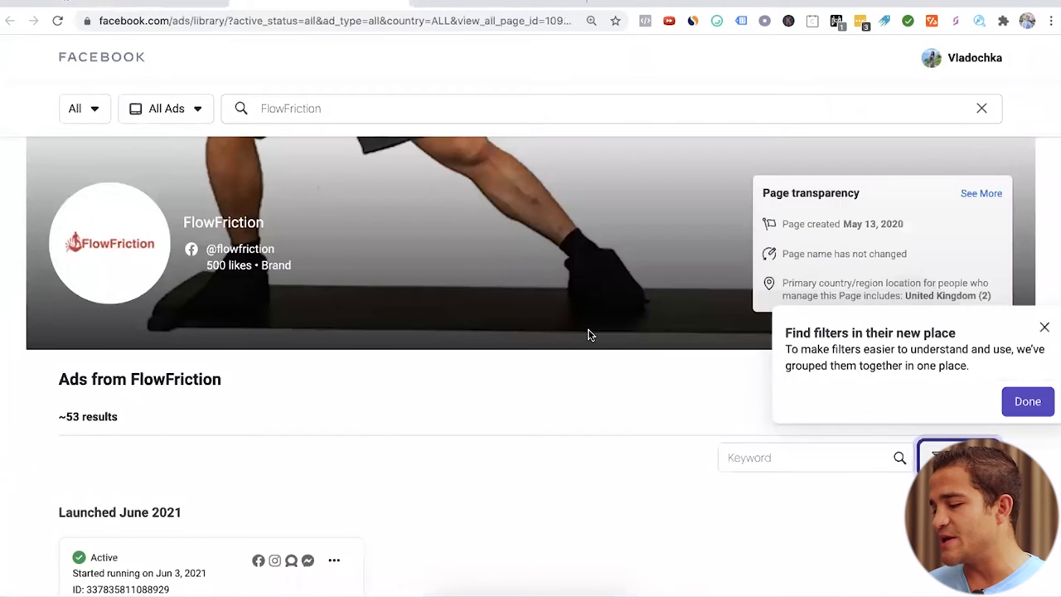
{"action": "scroll", "scroll_direction": "down", "scroll_amount": 3}
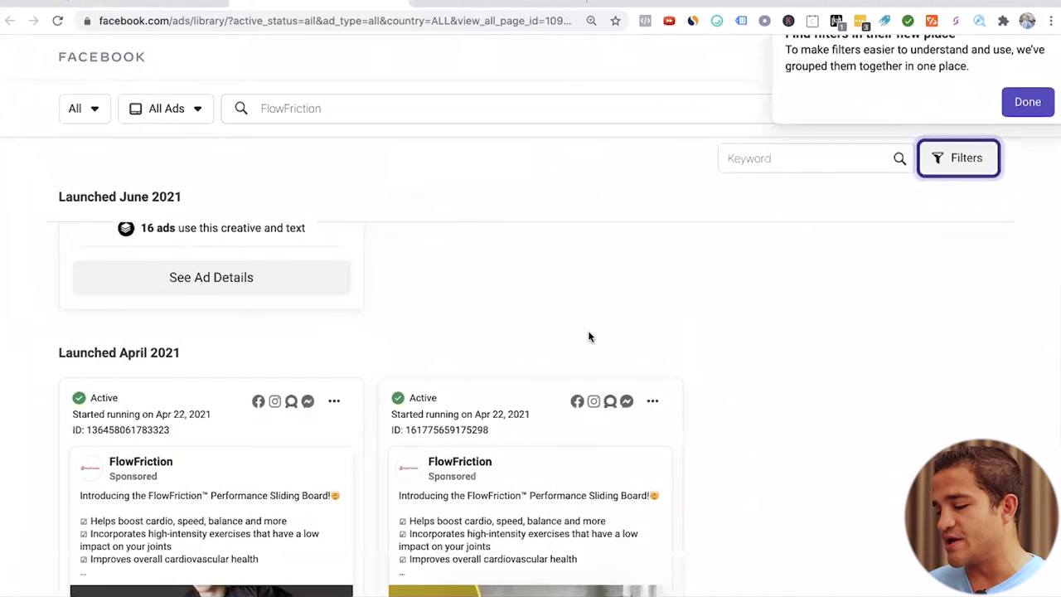
{"action": "scroll", "scroll_direction": "down", "scroll_amount": 3}
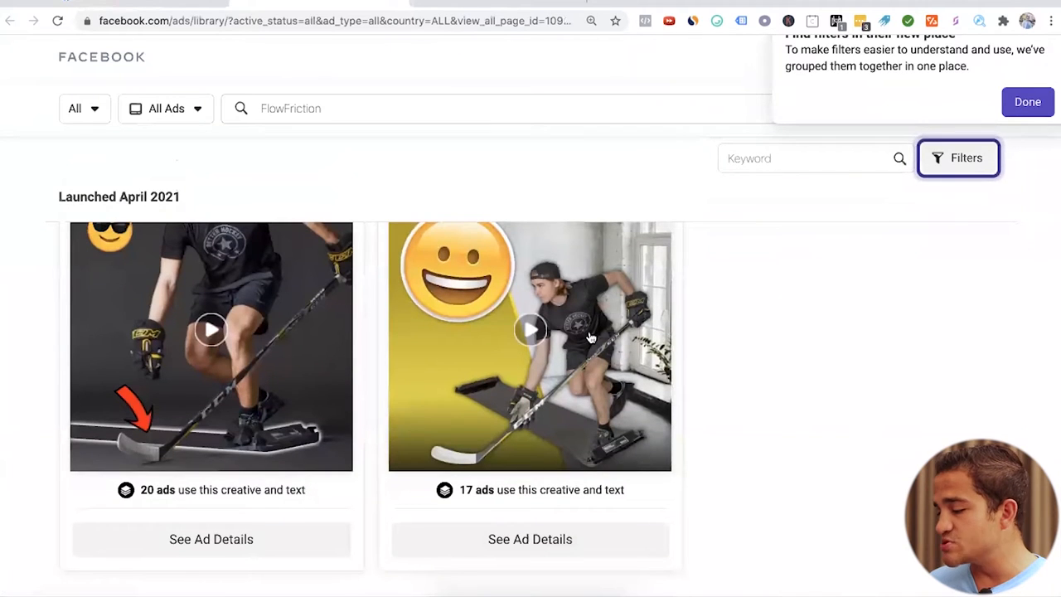
{"action": "scroll", "scroll_direction": "down", "scroll_amount": 3}
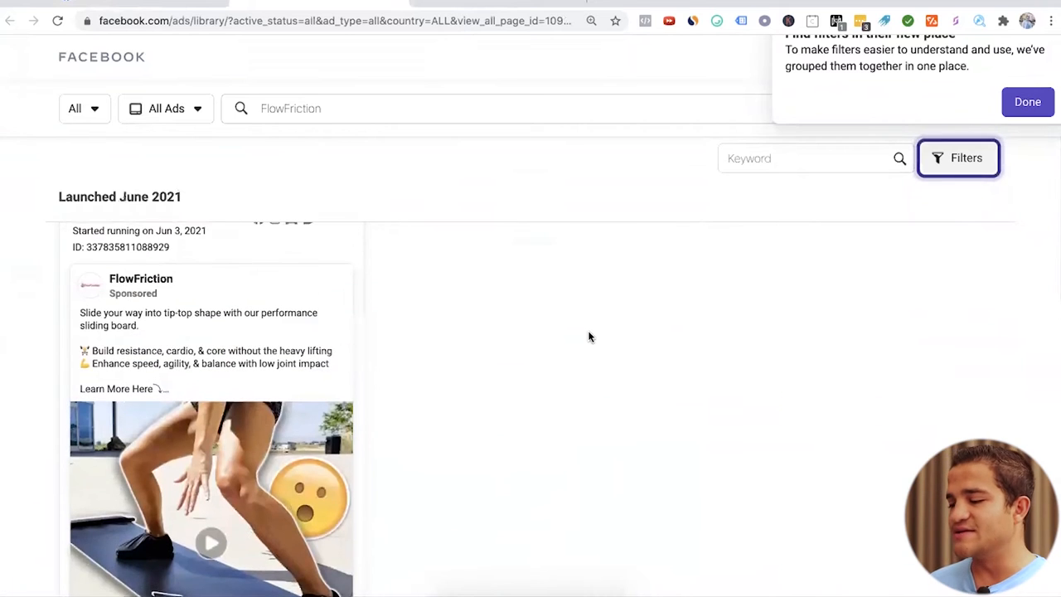
{"action": "scroll", "scroll_direction": "down", "scroll_amount": 3}
{"action": "type", "text": "sh"}
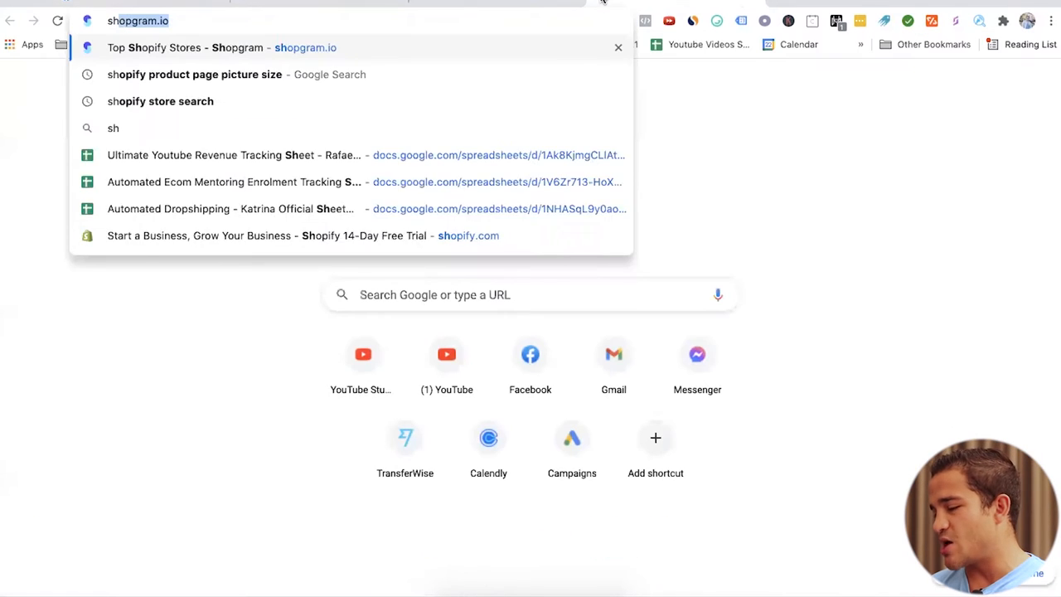
Open the June 2021 FlowFriction ad's details, showing 16 versions linking to flowfriction.com.
{"action": "left_click", "coordinate": [207, 47]}
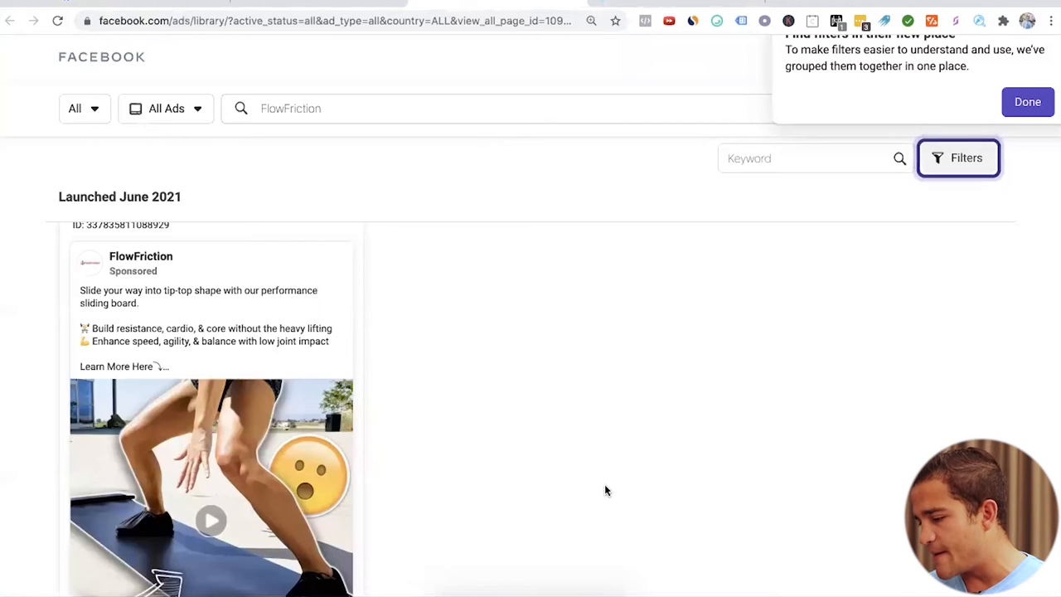
{"action": "scroll", "scroll_direction": "down", "scroll_amount": 3}
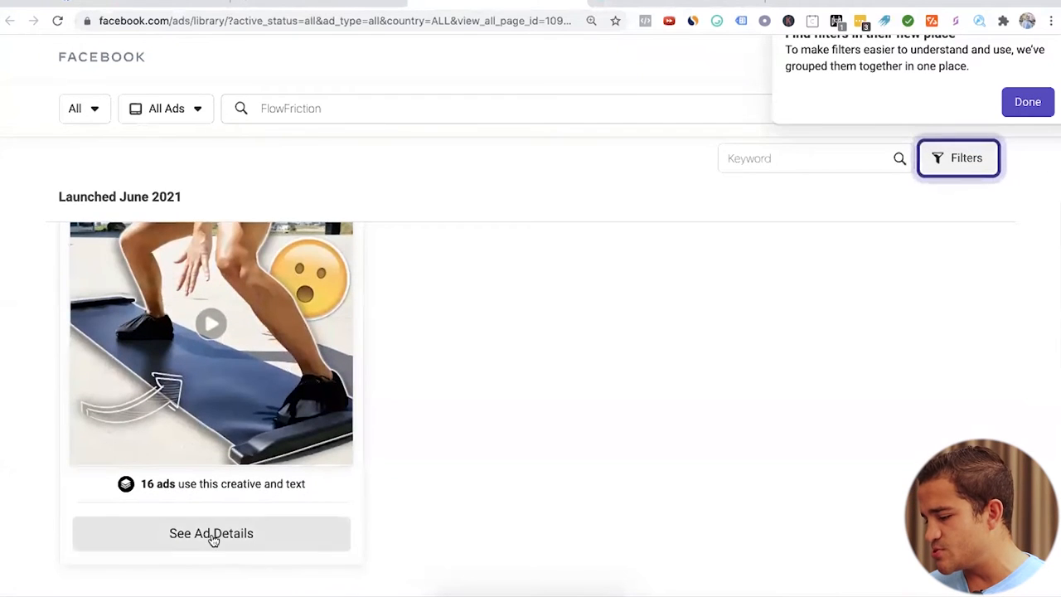
{"action": "left_click", "coordinate": [210, 533]}
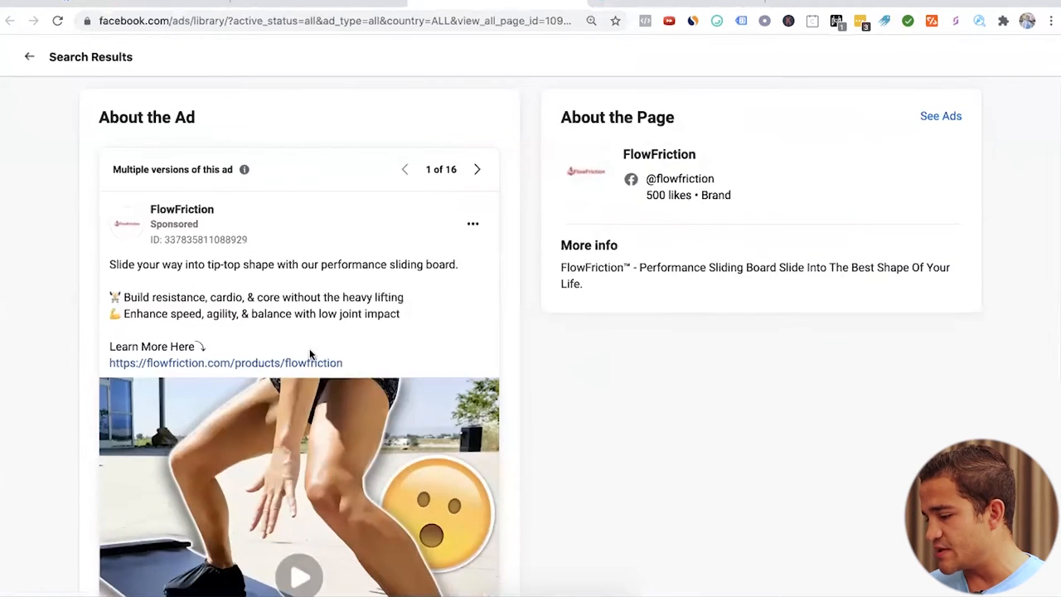
{"action": "left_click", "coordinate": [225, 363]}
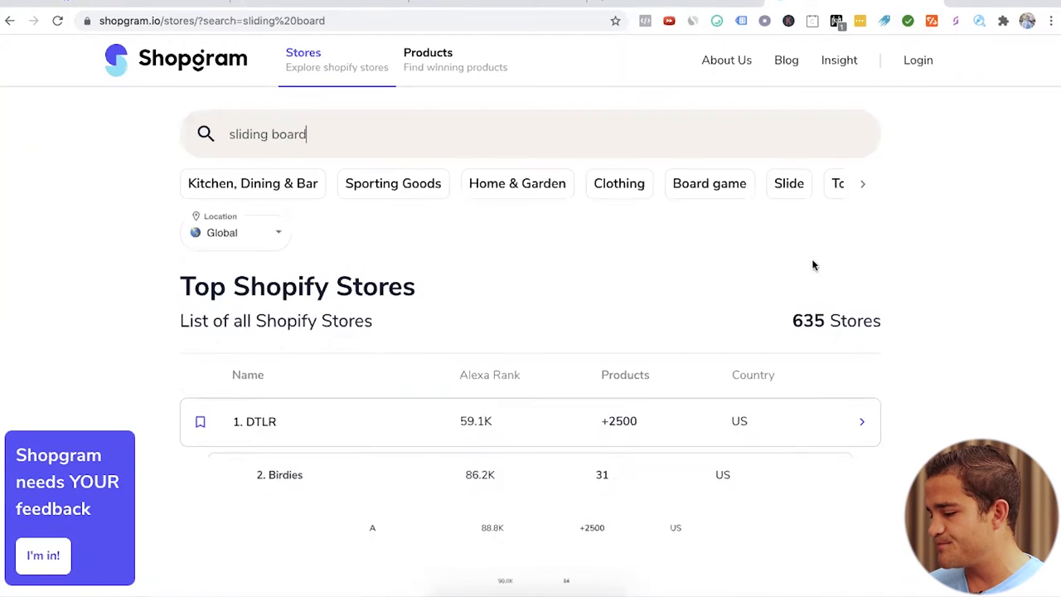
Search Shopgram for 'fitness' stores such as Rhone, Gaiam and Crossrope, then return to the ad.
{"action": "scroll", "scroll_direction": "down", "scroll_amount": 3}
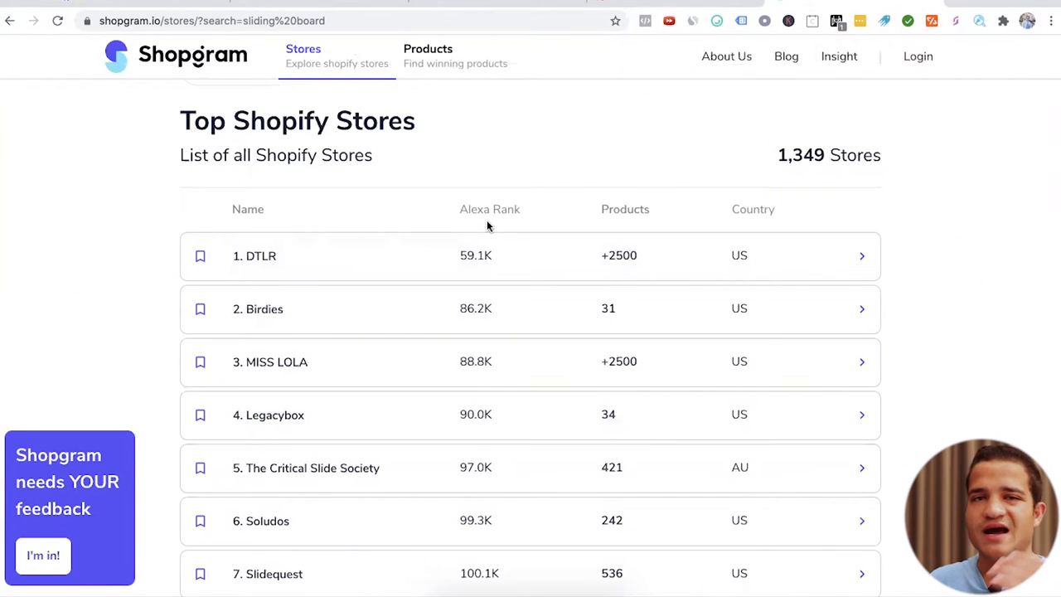
{"action": "mouse_move", "coordinate": [597, 232]}
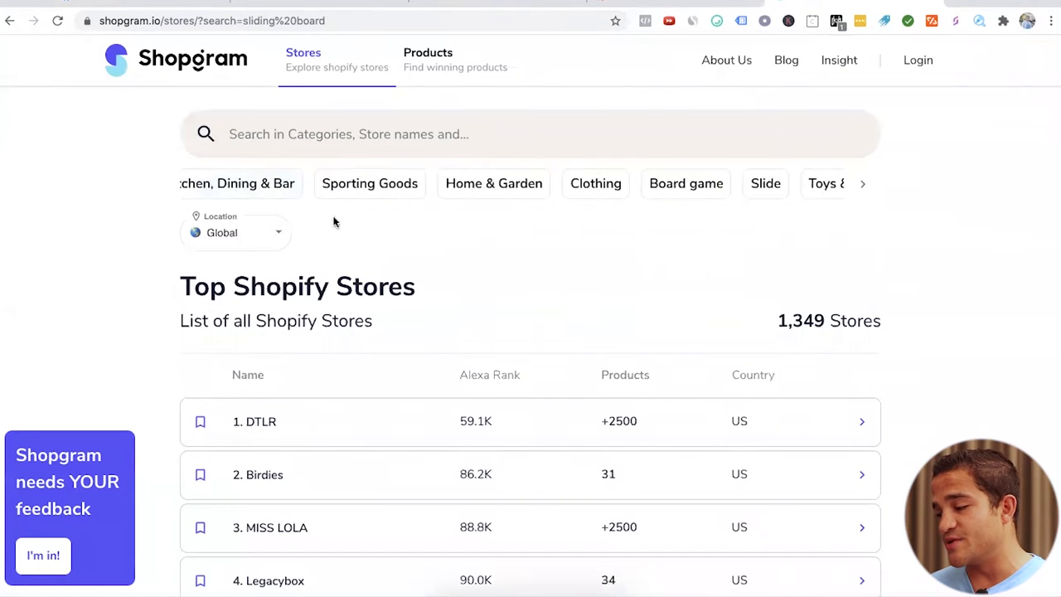
{"action": "type", "text": "fot"}
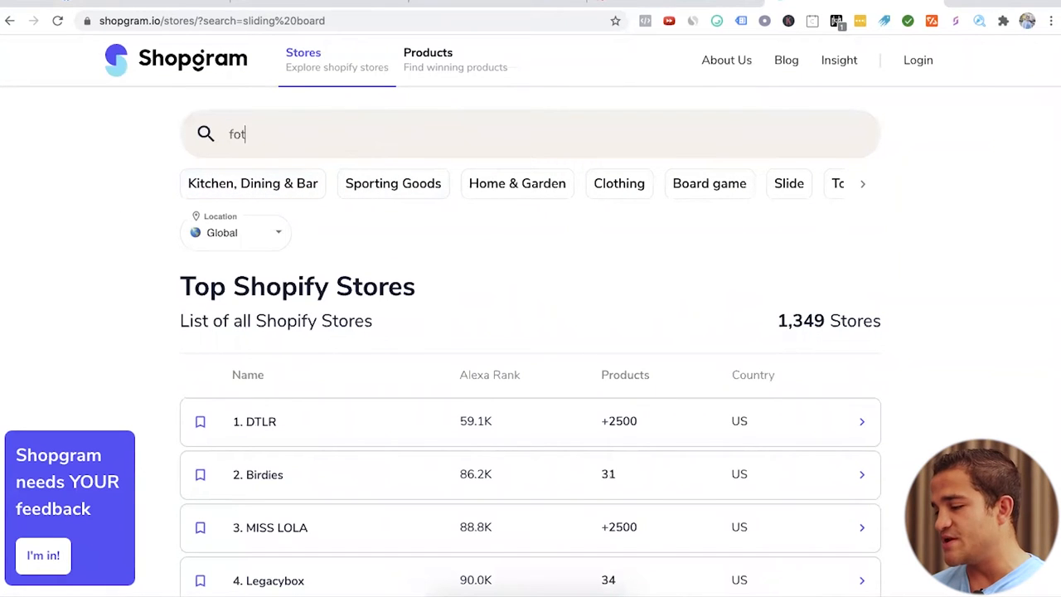
{"action": "type", "text": "fitness"}
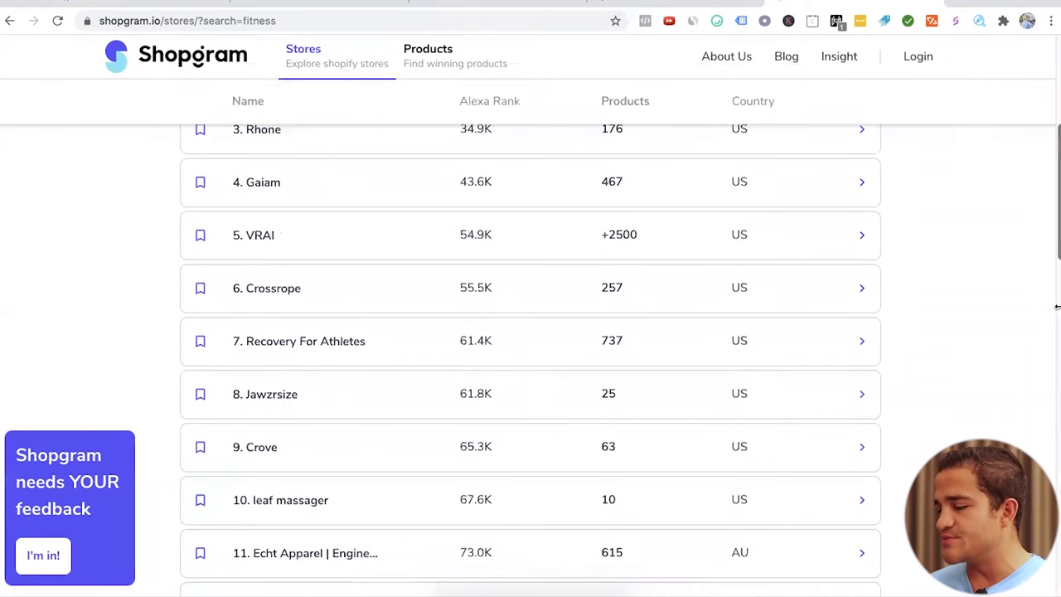
{"action": "scroll", "scroll_direction": "down", "scroll_amount": 3}
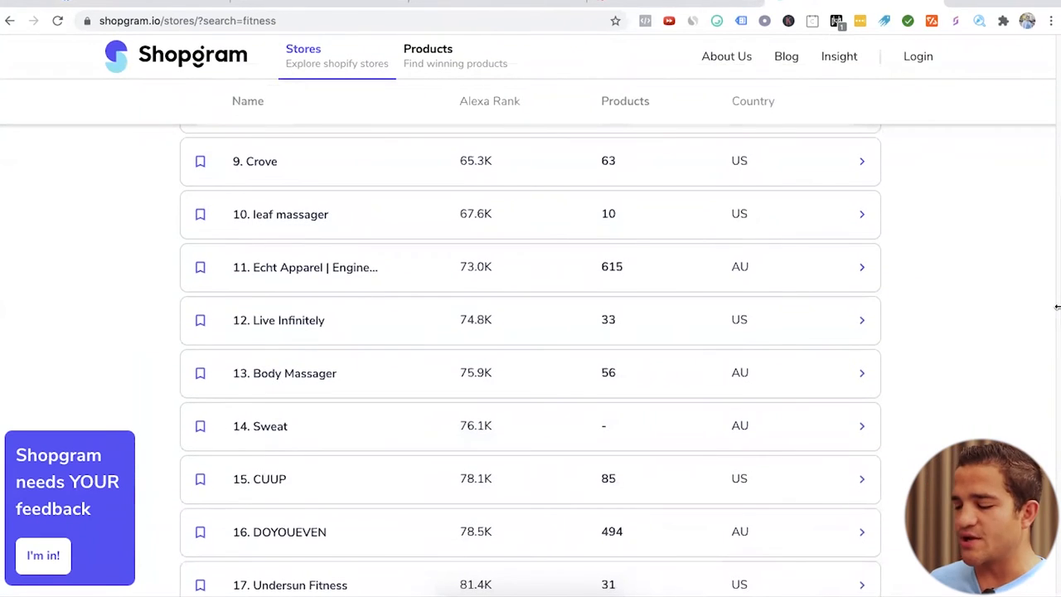
{"action": "scroll", "scroll_direction": "up", "scroll_amount": 3}
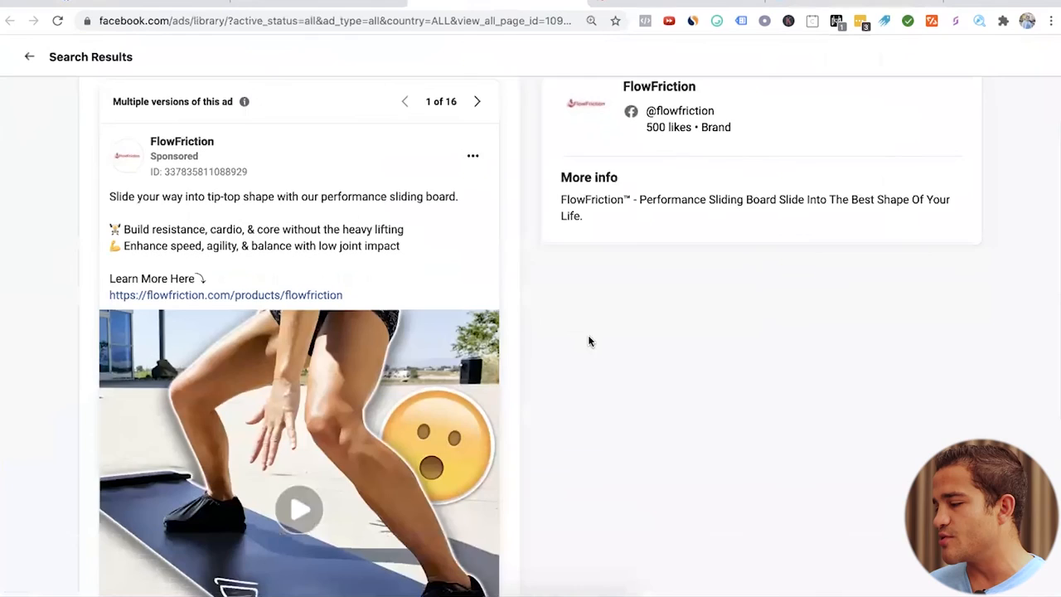
Review the Performance Sliding Board page and check out with one board at 10,832.95 RSD.
{"action": "left_click", "coordinate": [225, 294]}
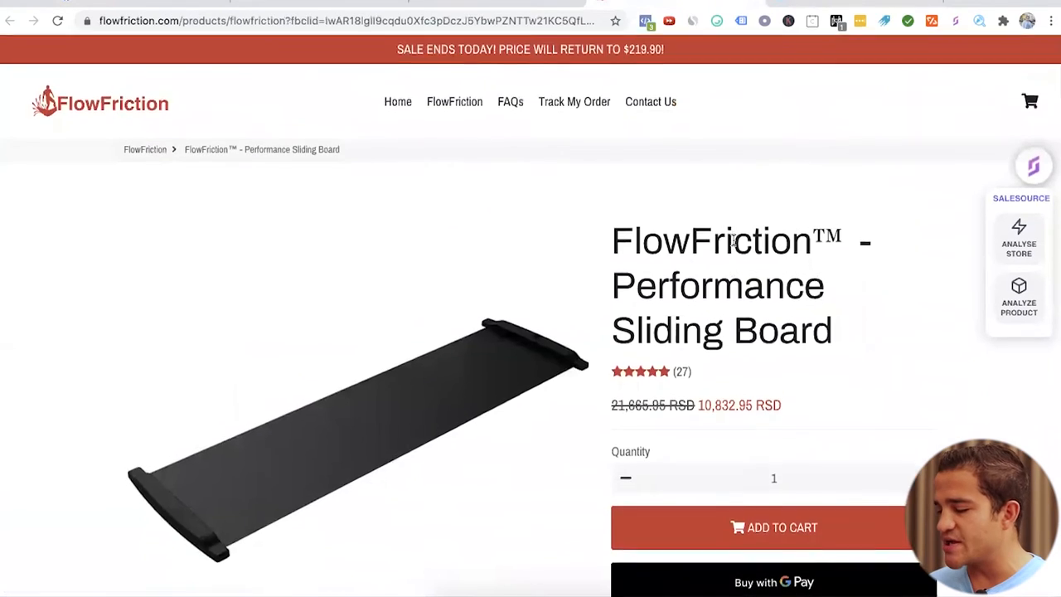
{"action": "scroll", "scroll_direction": "down", "scroll_amount": 3}
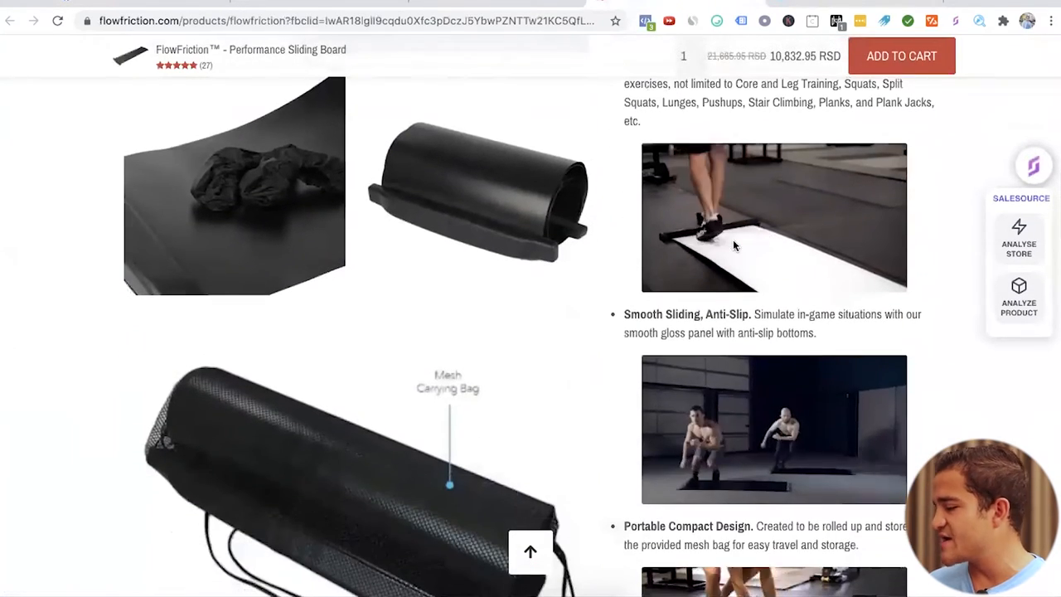
{"action": "scroll", "scroll_direction": "down", "scroll_amount": 3}
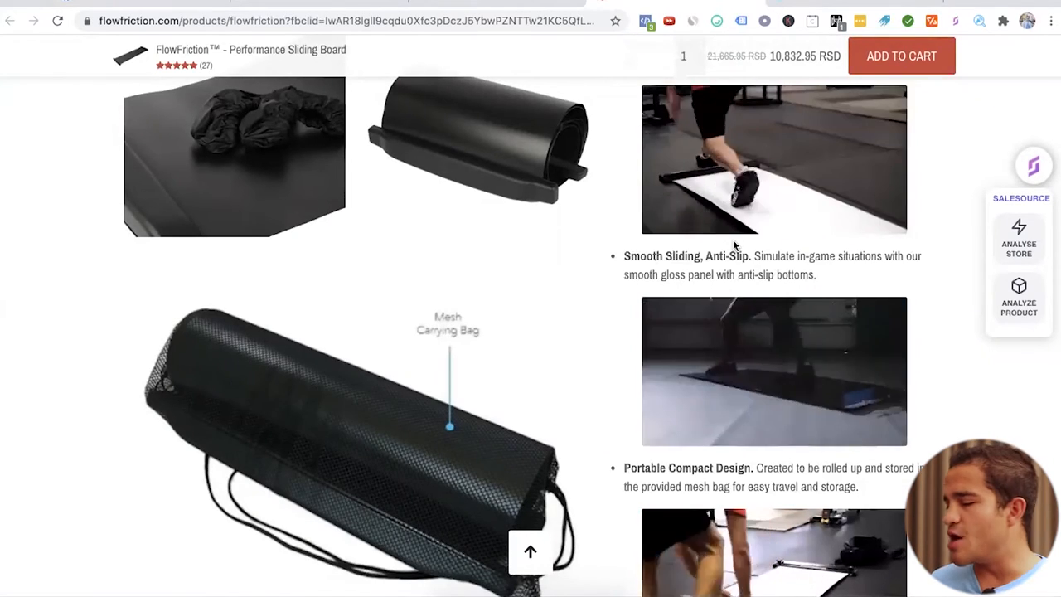
{"action": "scroll", "scroll_direction": "down", "scroll_amount": 3}
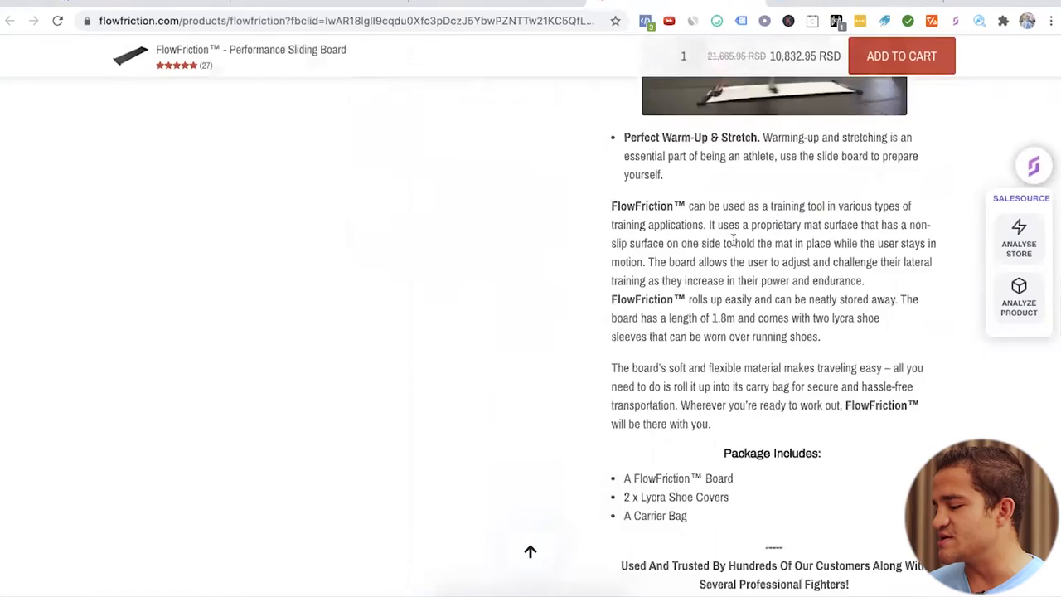
{"action": "scroll", "scroll_direction": "up", "scroll_amount": 3}
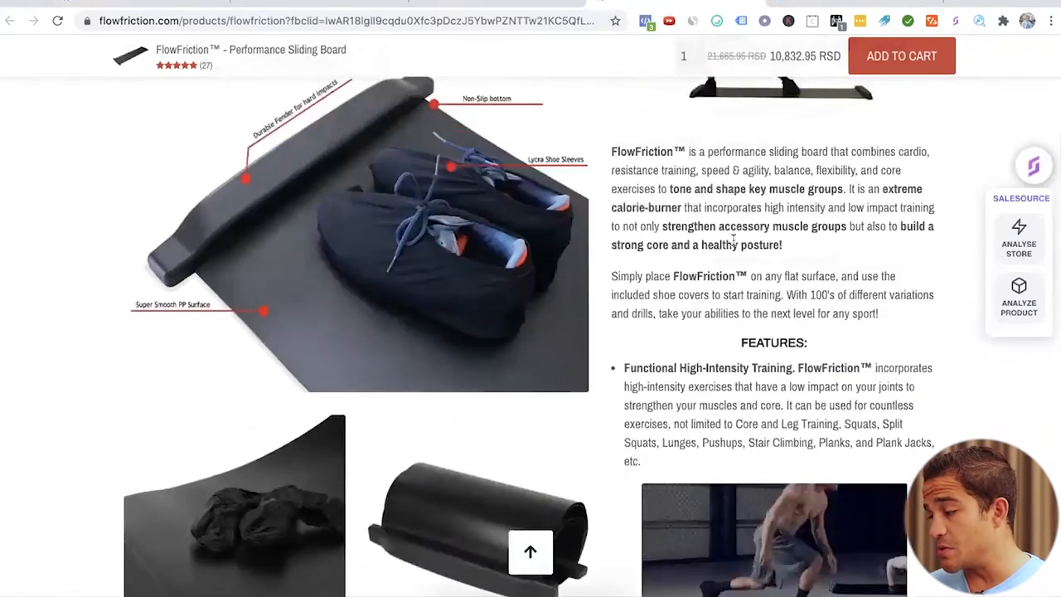
{"action": "scroll", "scroll_direction": "up", "scroll_amount": 3}
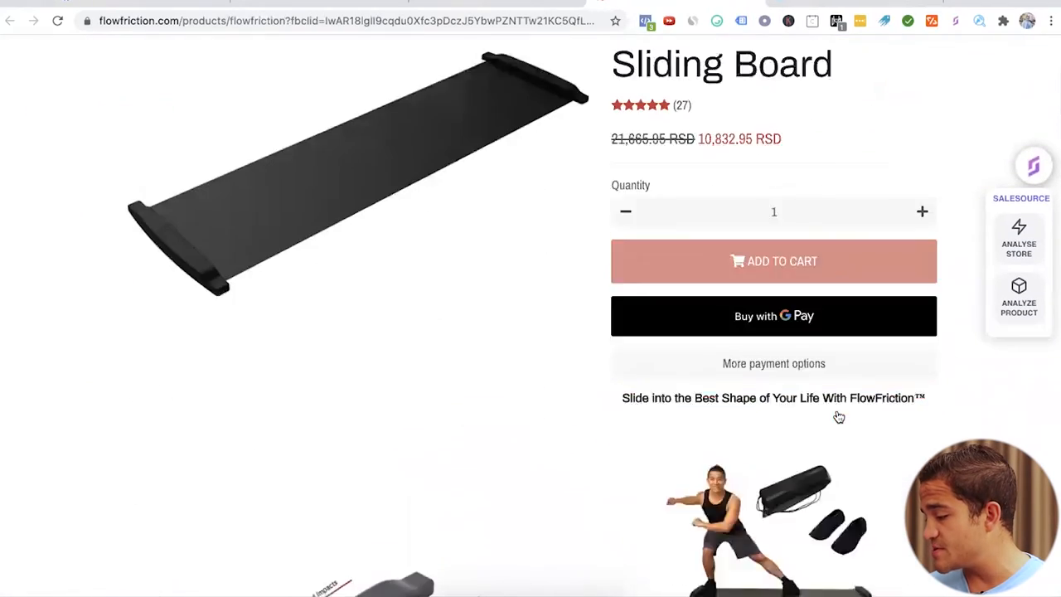
{"action": "left_click", "coordinate": [772, 262]}
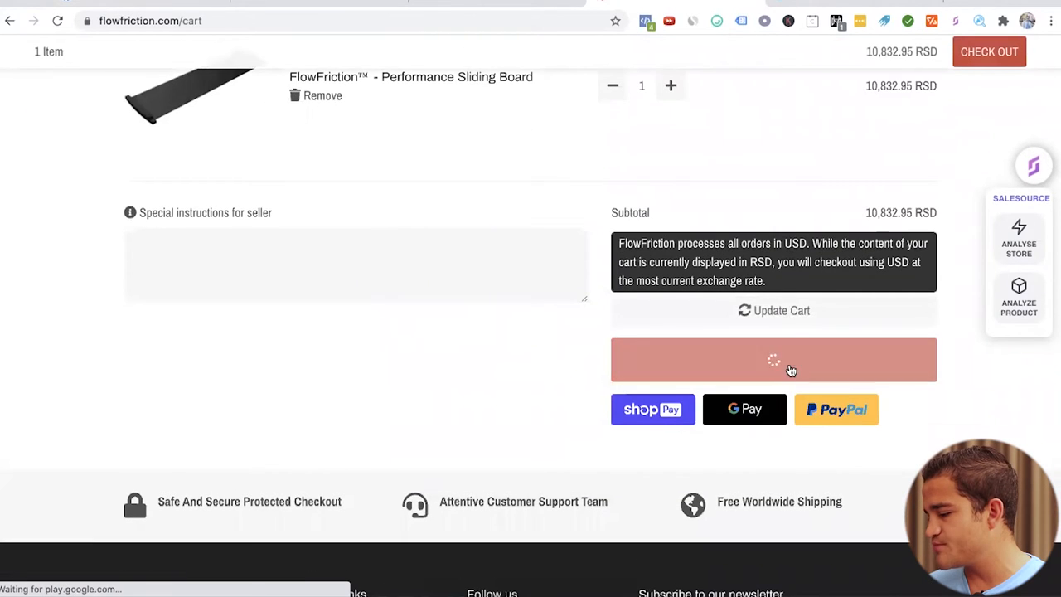
{"action": "left_click", "coordinate": [773, 359]}
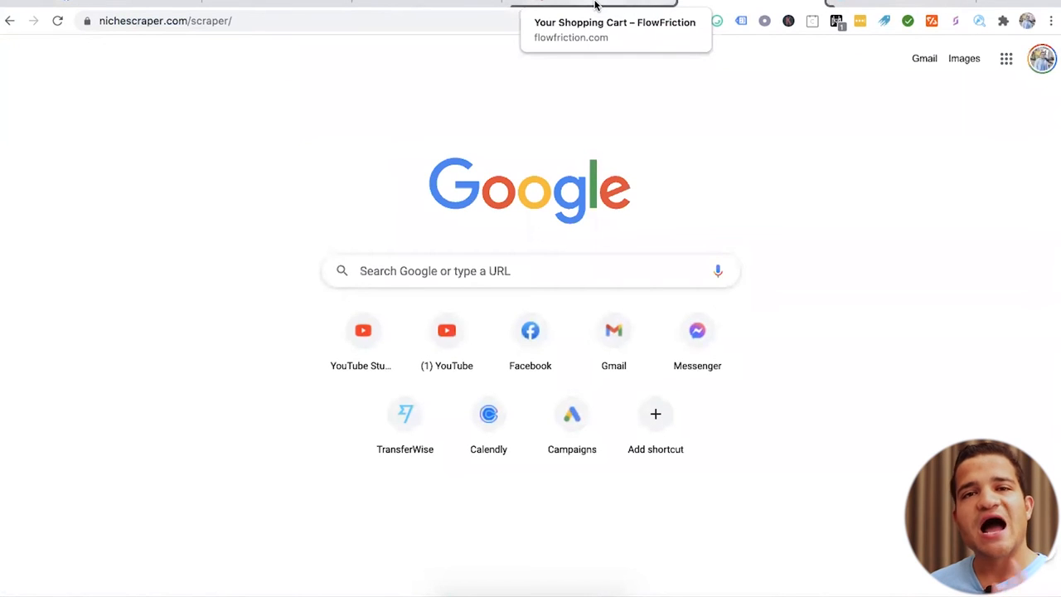
Run Niche Scraper Store Analysis on flowfriction.com, which shows no traffic or recent products.
{"action": "left_click", "coordinate": [615, 30]}
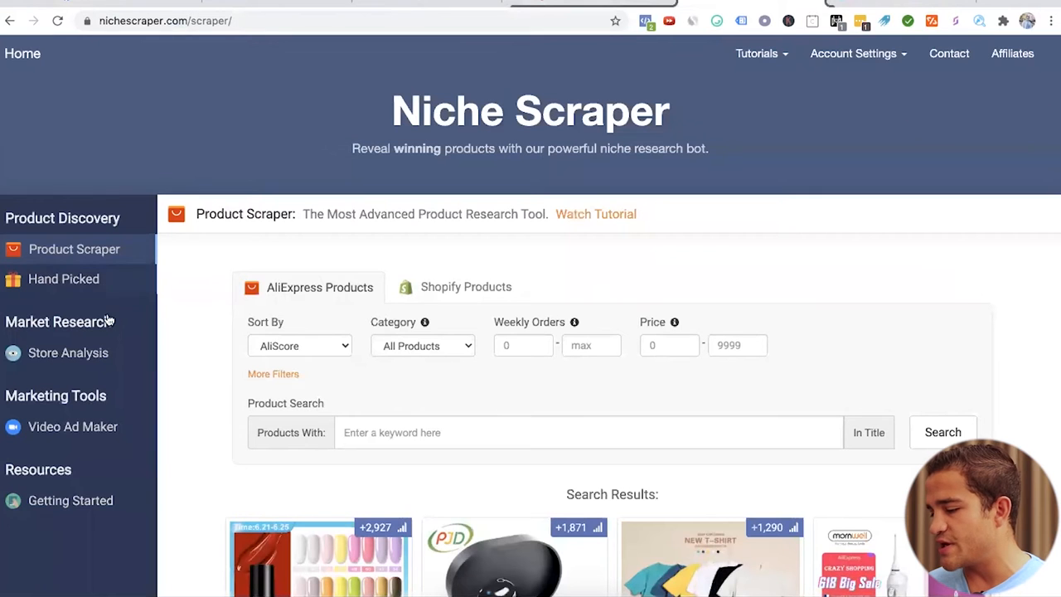
{"action": "left_click", "coordinate": [68, 353]}
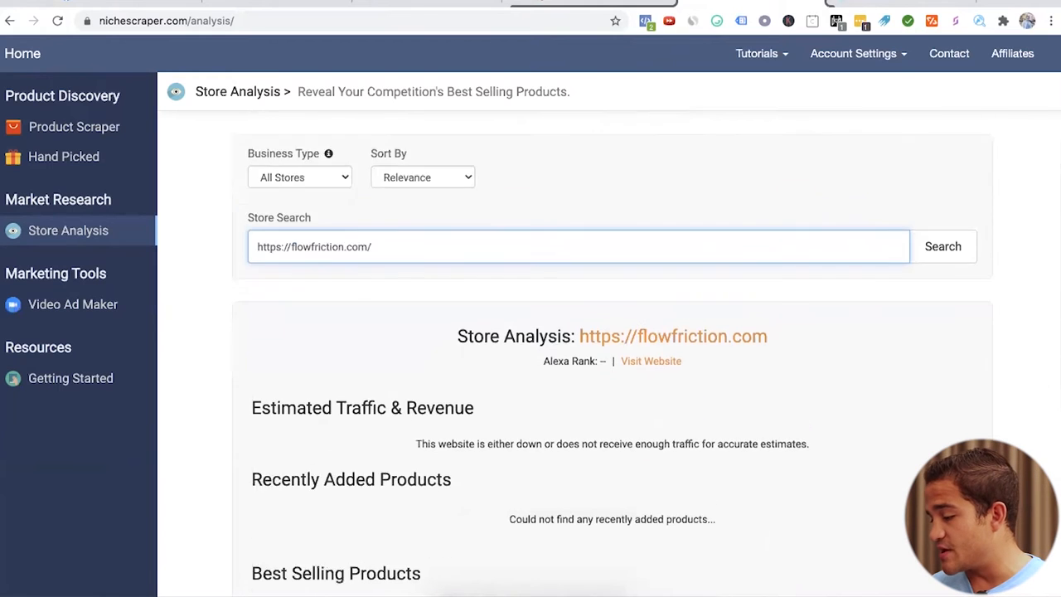
{"action": "scroll", "scroll_direction": "down", "scroll_amount": 3}
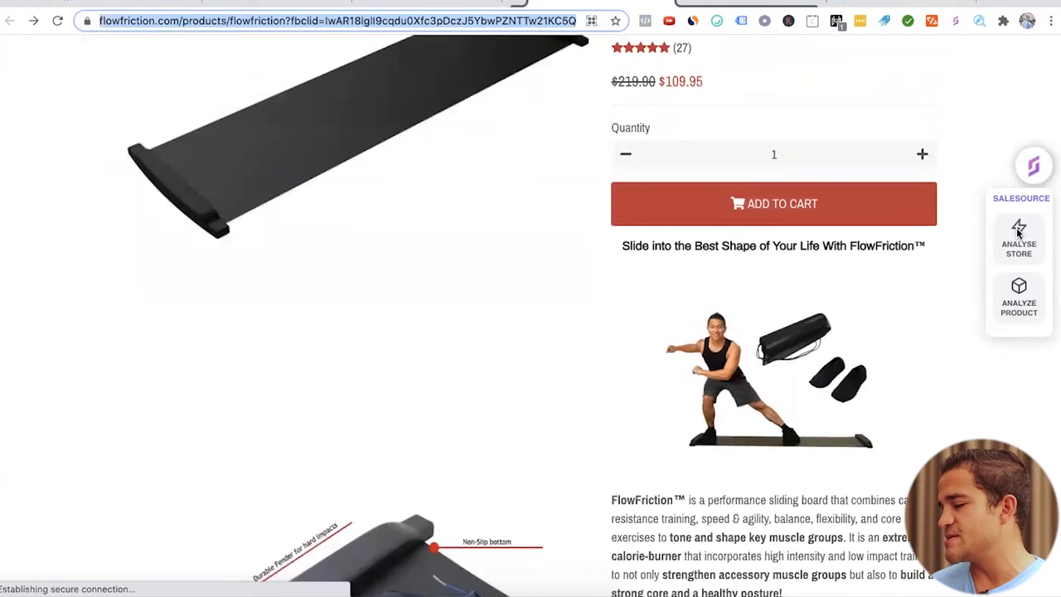
Close the FlowFriction store tab to get back to the Ad Library ad details.
{"action": "left_click", "coordinate": [1019, 239]}
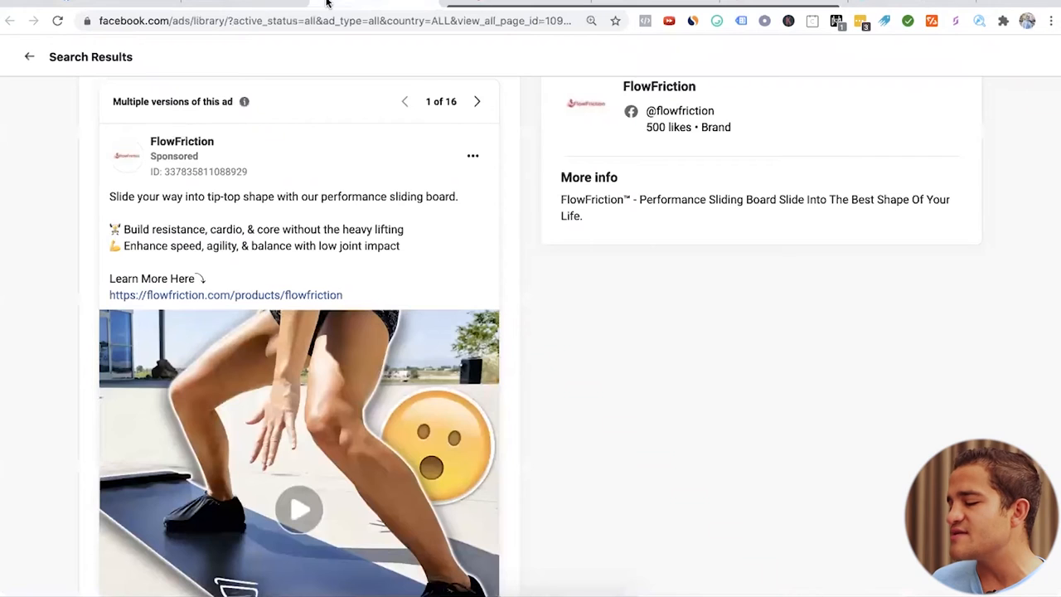
Scroll past sponsored posts, expanding Articture's desk lamp ad, then reload the feed via Home.
{"action": "scroll", "scroll_direction": "down", "scroll_amount": 3}
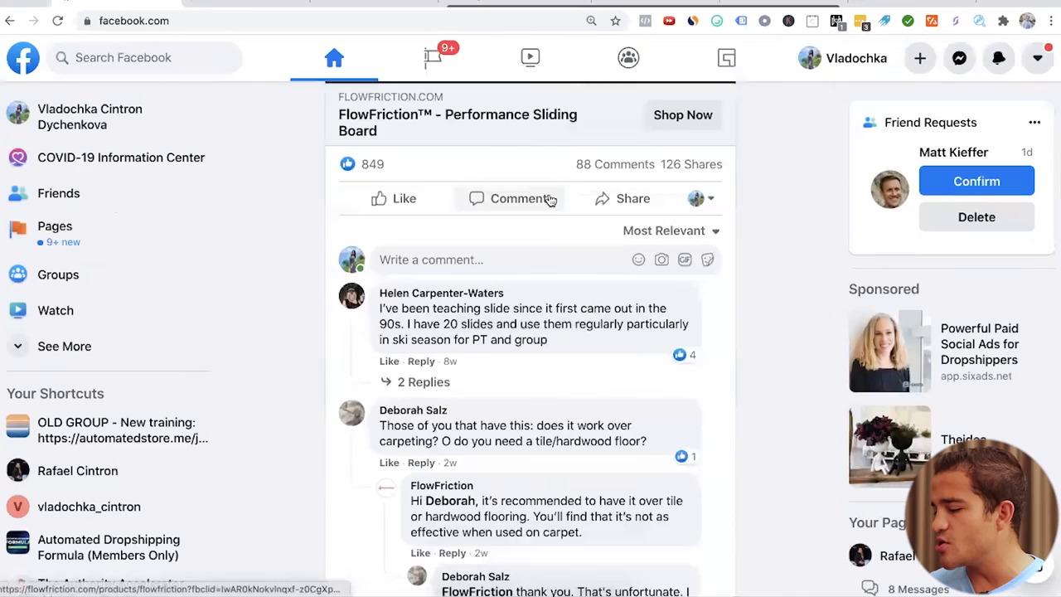
{"action": "scroll", "scroll_direction": "down", "scroll_amount": 3}
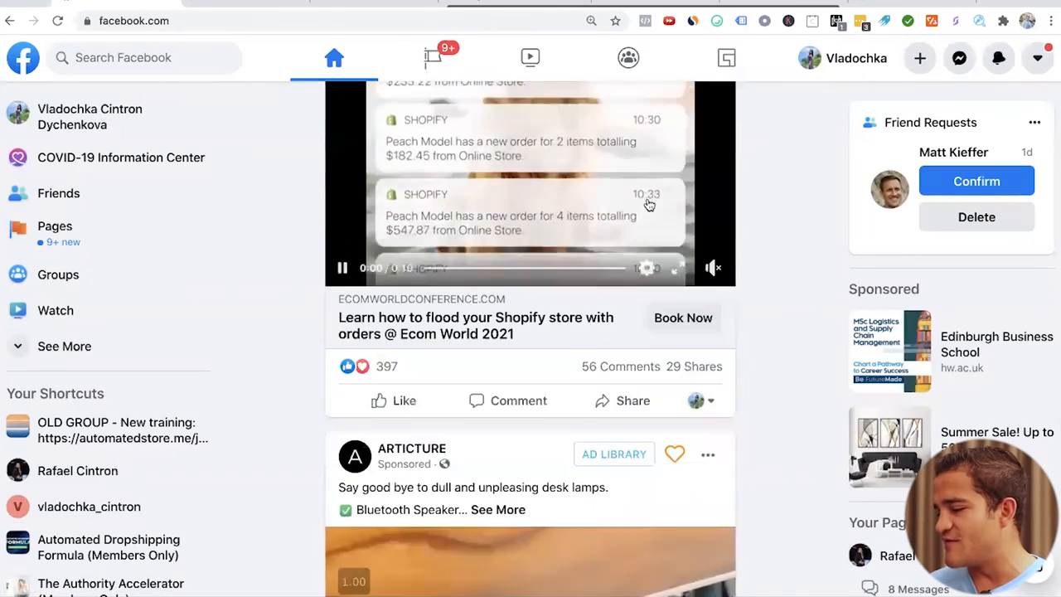
{"action": "scroll", "scroll_direction": "down", "scroll_amount": 3}
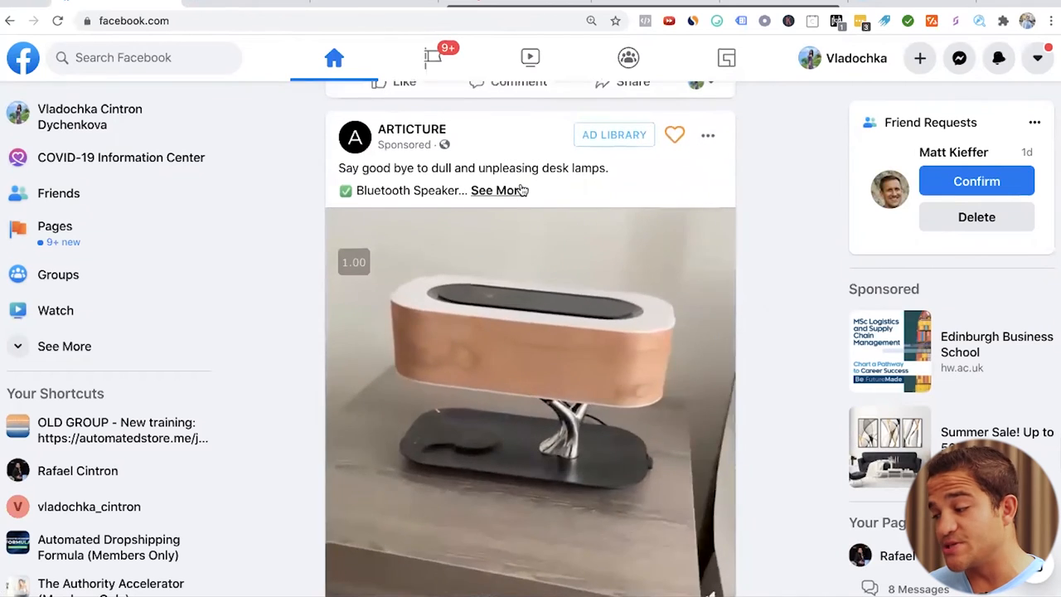
{"action": "left_click", "coordinate": [500, 190]}
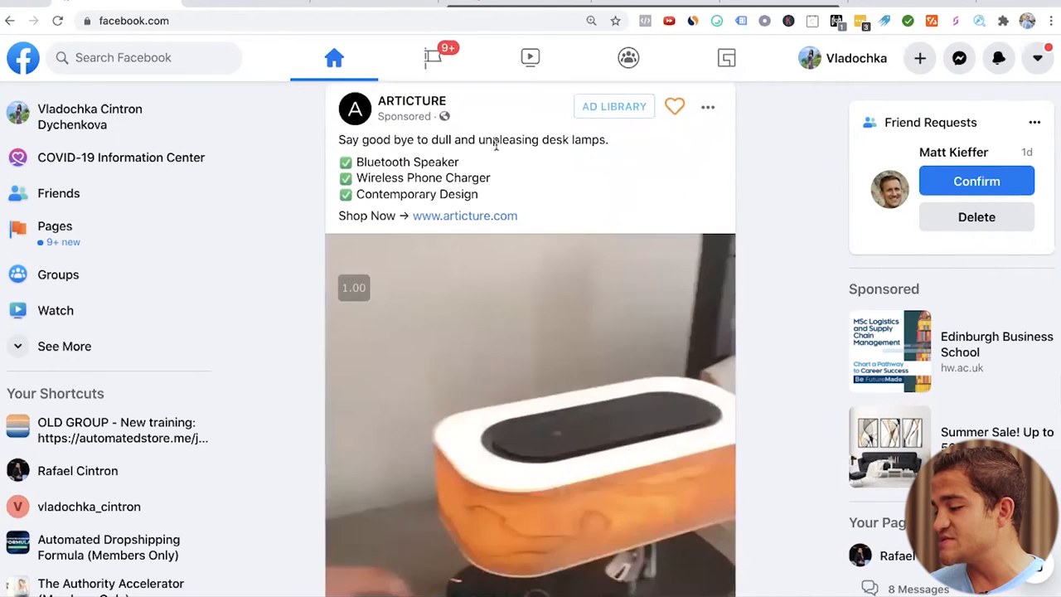
{"action": "scroll", "scroll_direction": "down", "scroll_amount": 3}
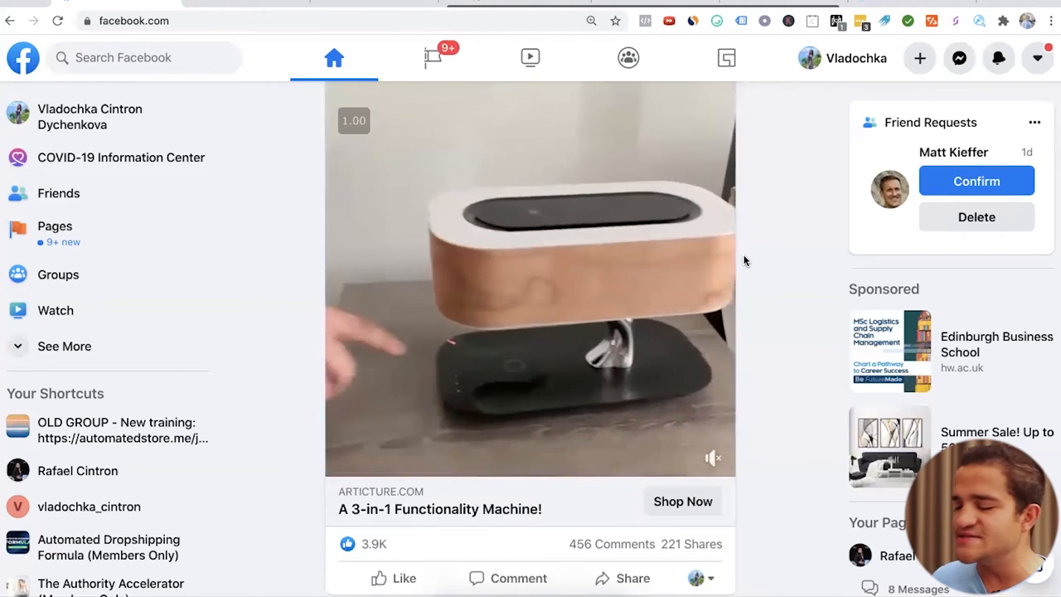
{"action": "scroll", "scroll_direction": "down", "scroll_amount": 3}
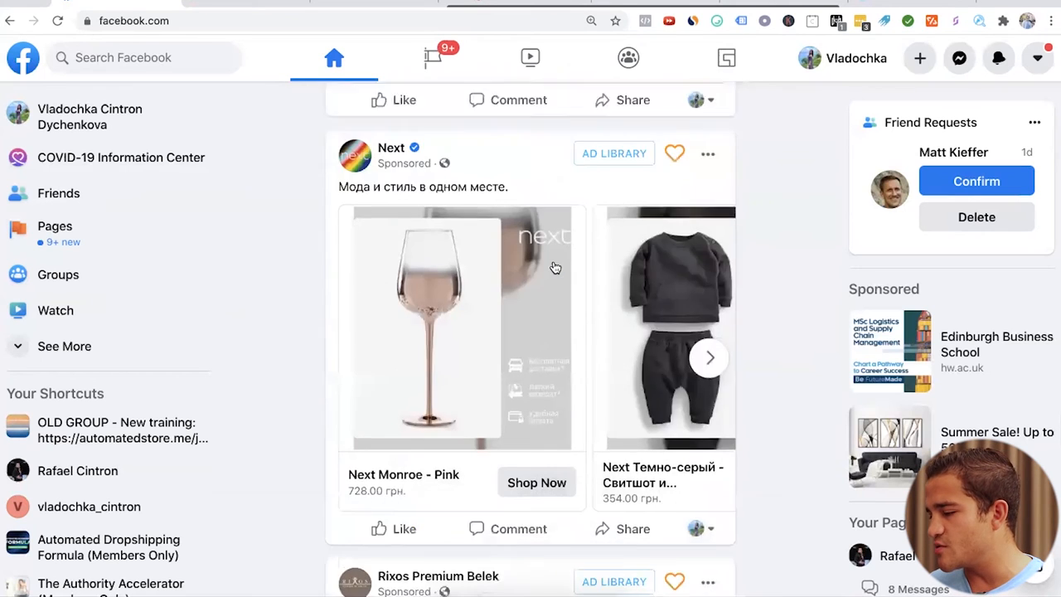
{"action": "scroll", "scroll_direction": "down", "scroll_amount": 3}
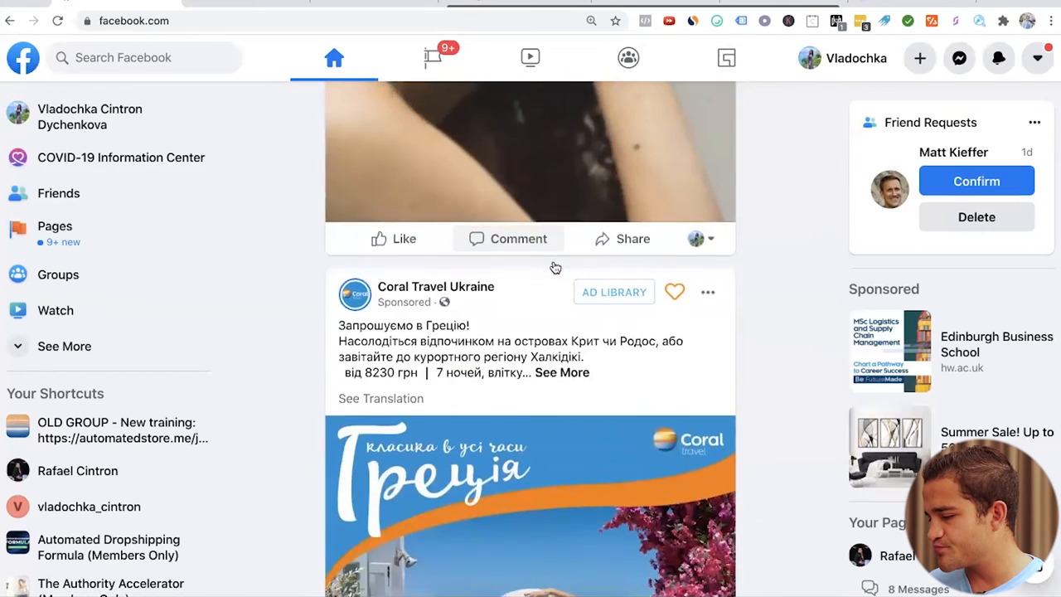
{"action": "scroll", "scroll_direction": "down", "scroll_amount": 3}
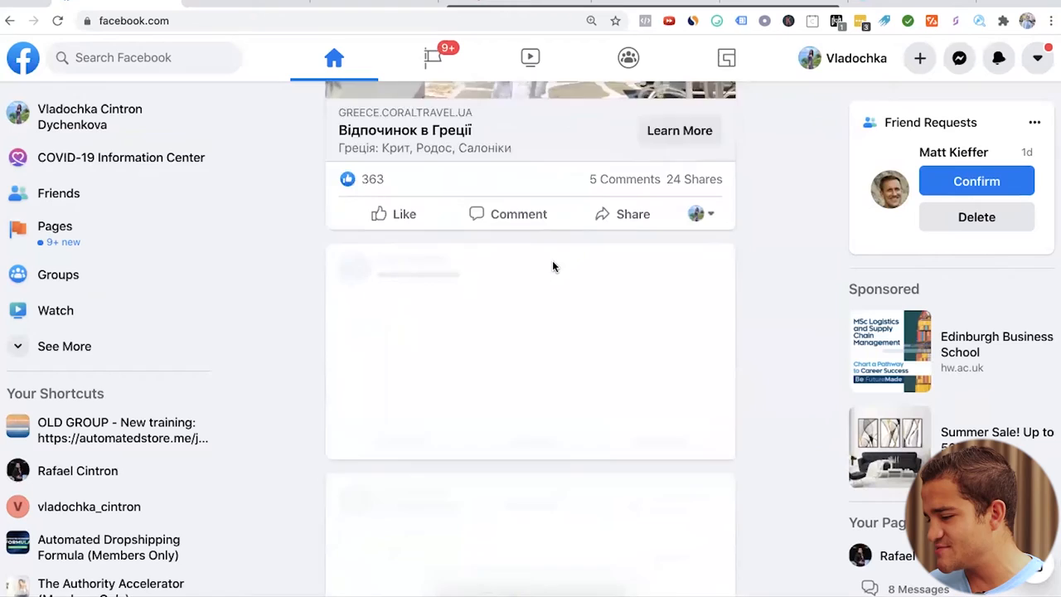
{"action": "scroll", "scroll_direction": "down", "scroll_amount": 3}
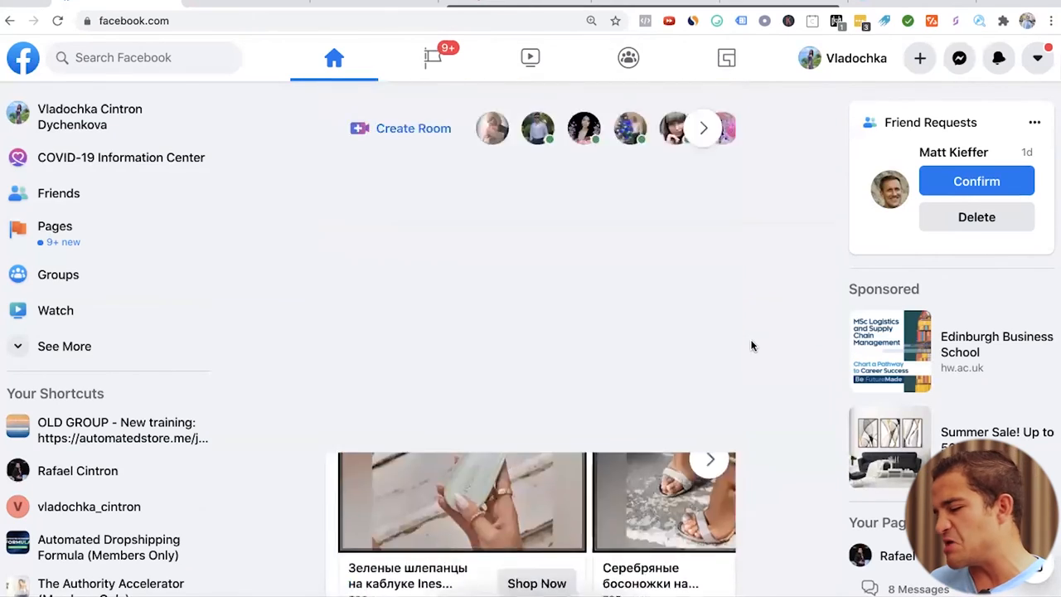
{"action": "left_click", "coordinate": [57, 21]}
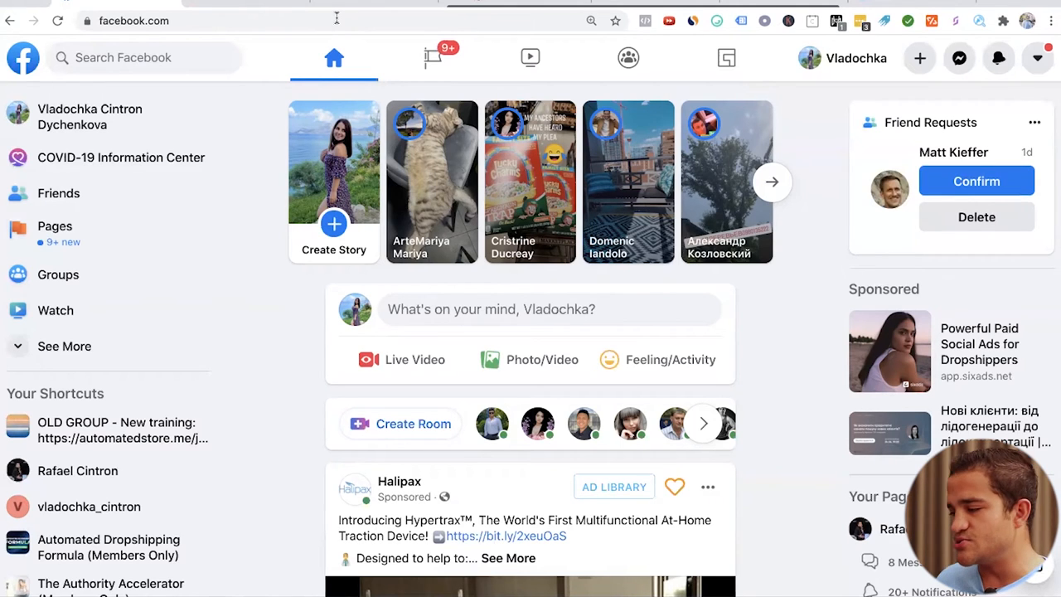
Pause the Halipax traction device video ad and scroll through its comments.
{"action": "scroll", "scroll_direction": "down", "scroll_amount": 3}
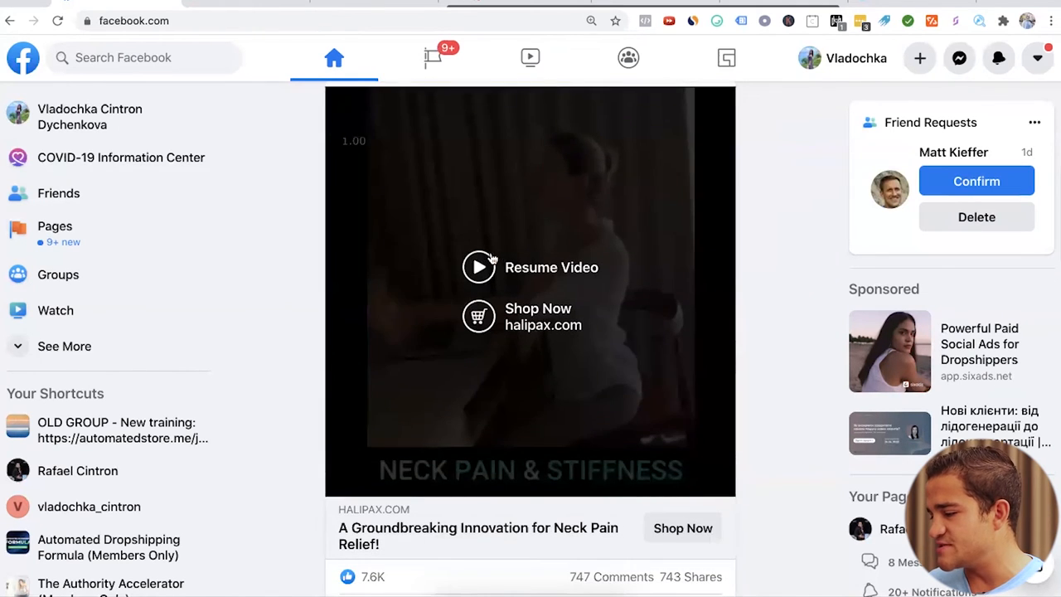
{"action": "left_click", "coordinate": [479, 267]}
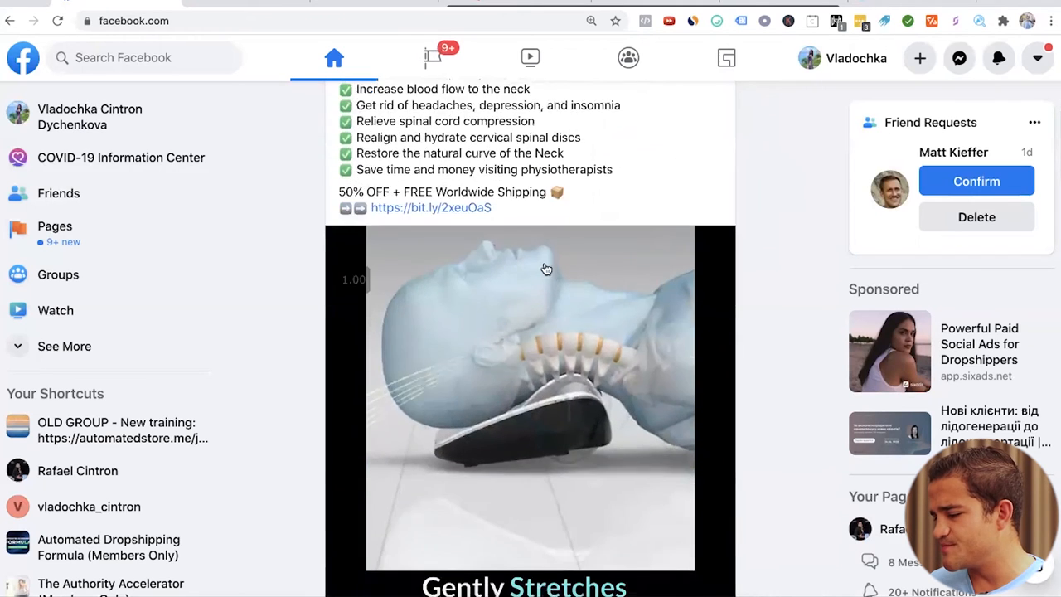
{"action": "scroll", "scroll_direction": "down", "scroll_amount": 3}
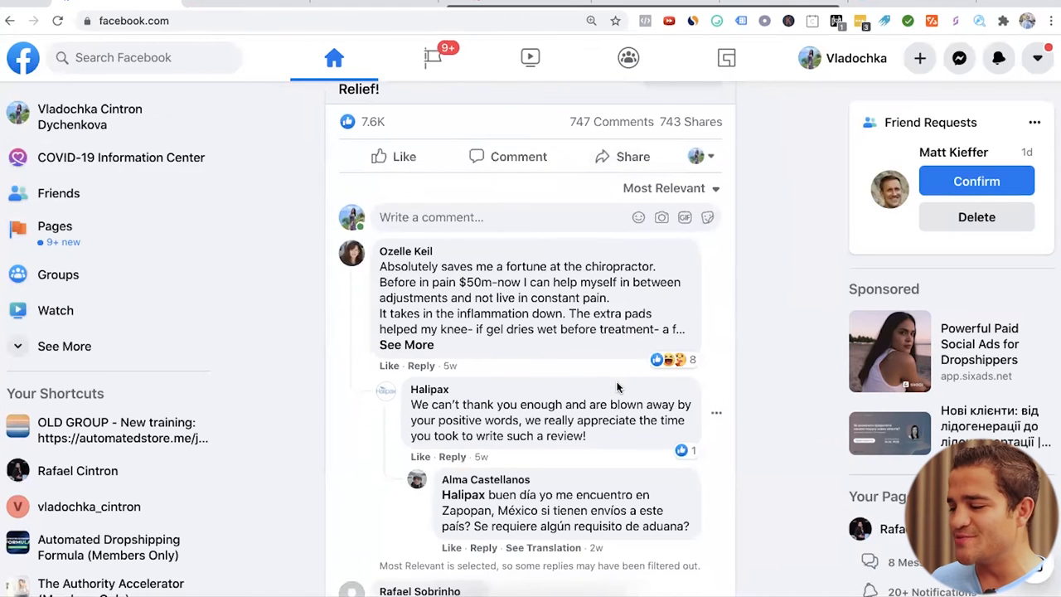
{"action": "scroll", "scroll_direction": "down", "scroll_amount": 3}
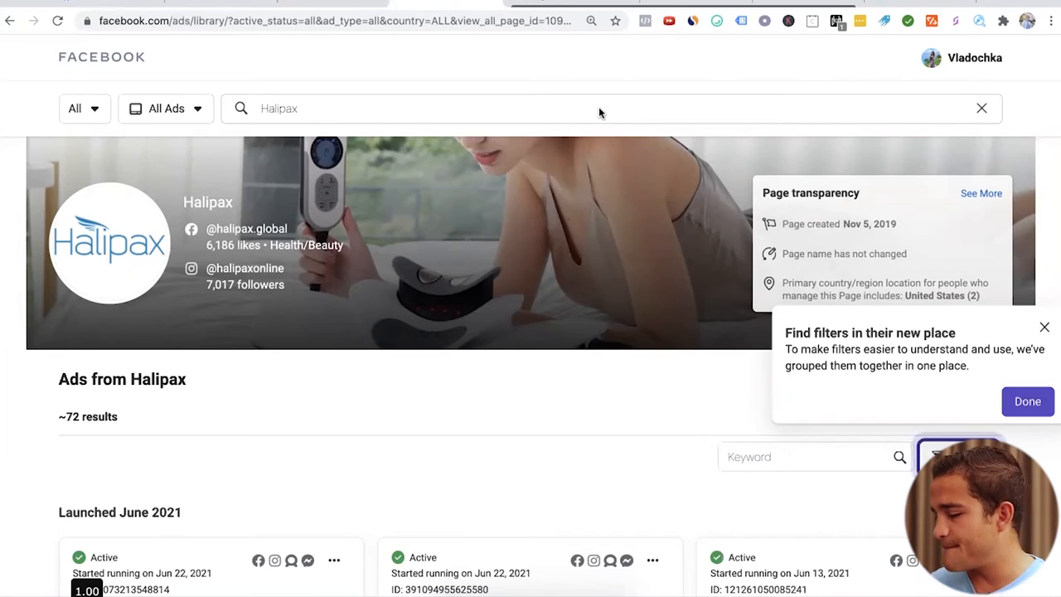
Scroll Halipax's Ad Library ads to reach the Hypertrax cervical traction device product page.
{"action": "scroll", "scroll_direction": "down", "scroll_amount": 3}
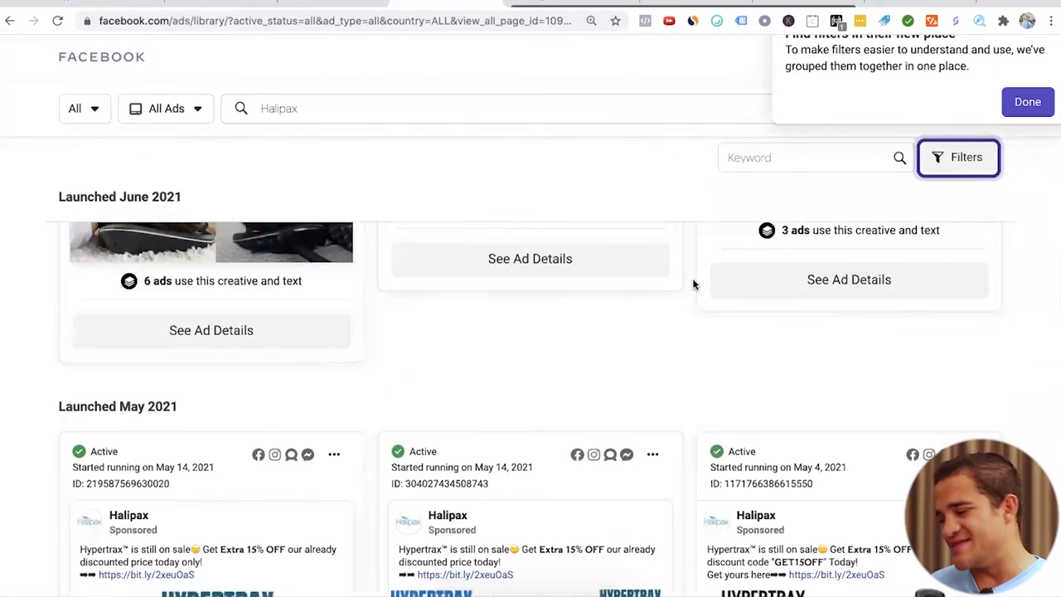
{"action": "scroll", "scroll_direction": "down", "scroll_amount": 3}
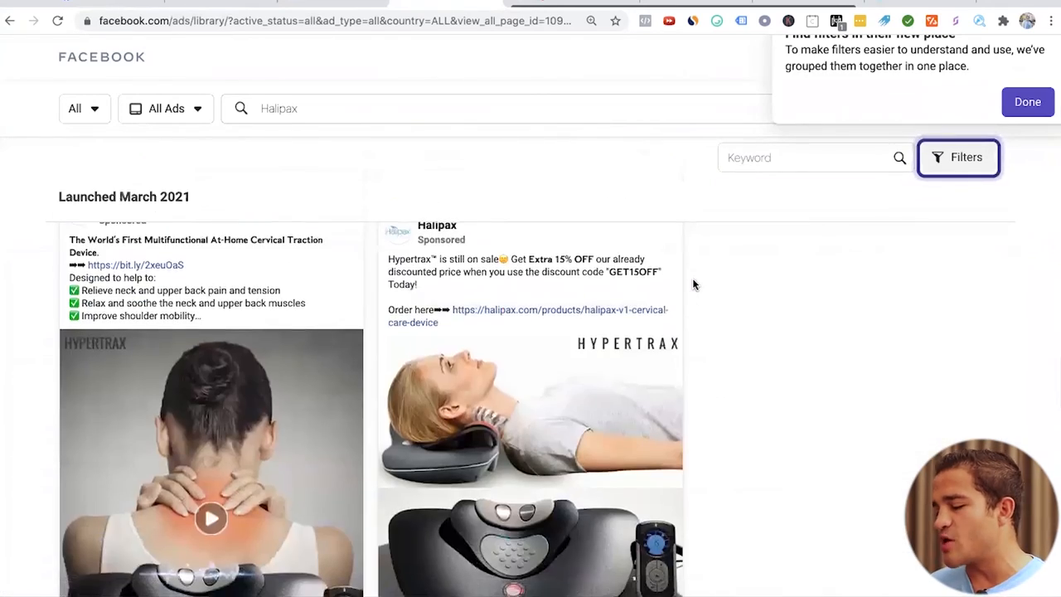
{"action": "scroll", "scroll_direction": "down", "scroll_amount": 3}
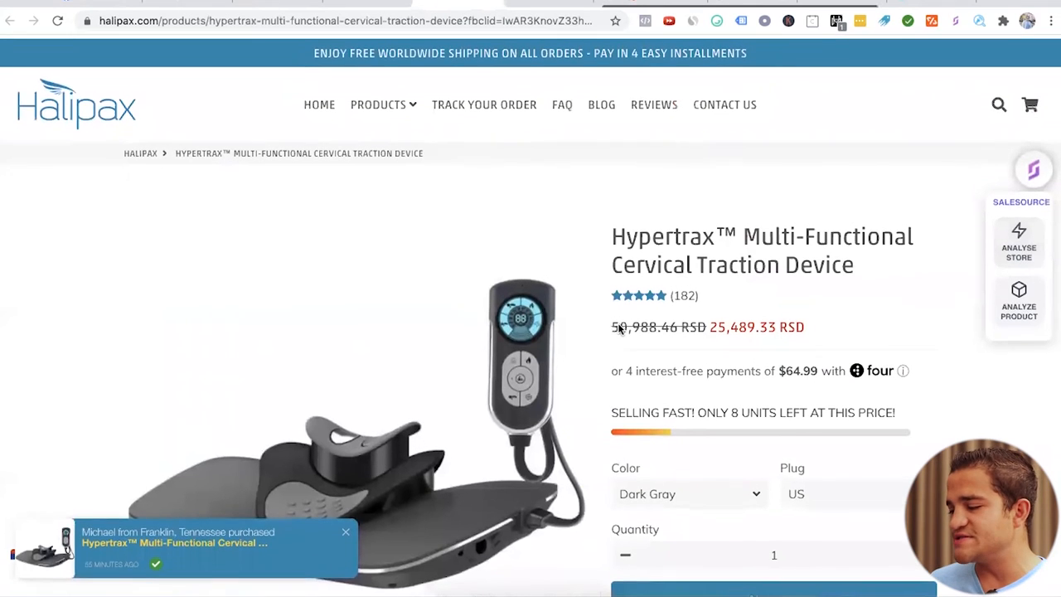
Scroll the Hypertrax page's pricing, bundles and videos, then return to Halipax's Ad Library ads.
{"action": "scroll", "scroll_direction": "down", "scroll_amount": 3}
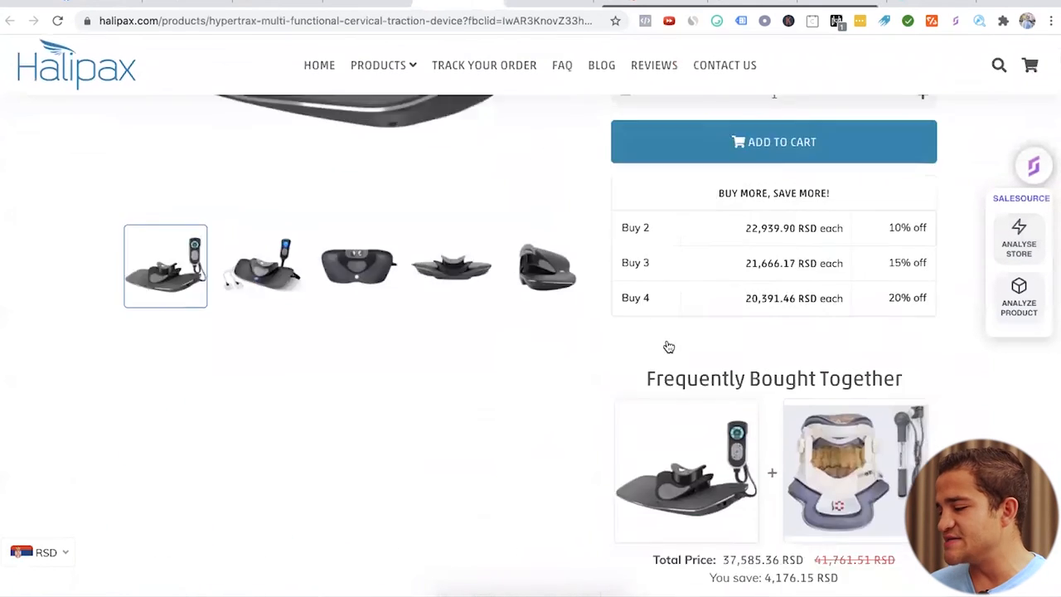
{"action": "scroll", "scroll_direction": "down", "scroll_amount": 3}
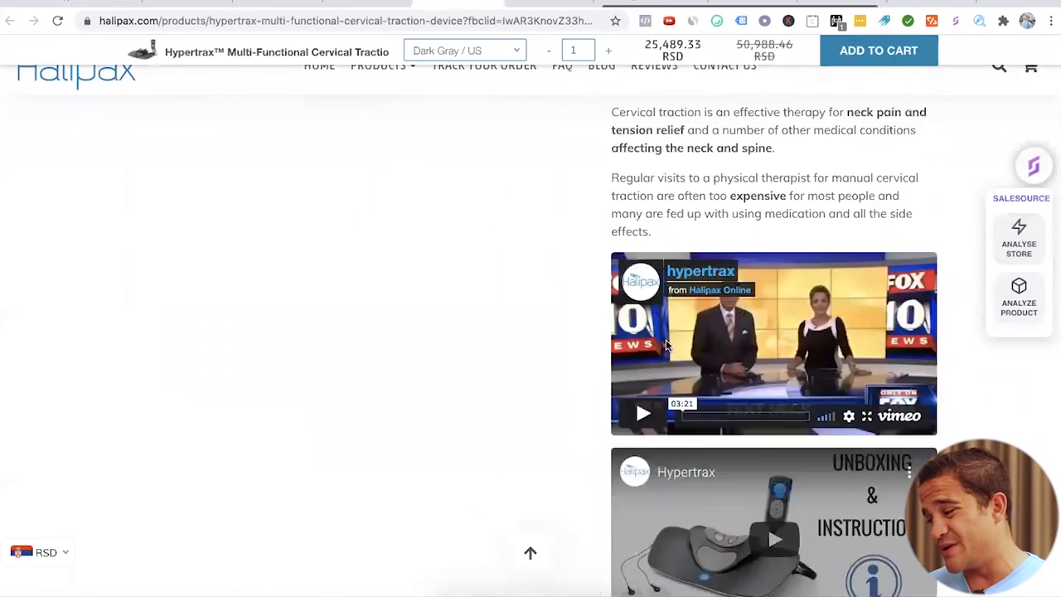
{"action": "scroll", "scroll_direction": "down", "scroll_amount": 3}
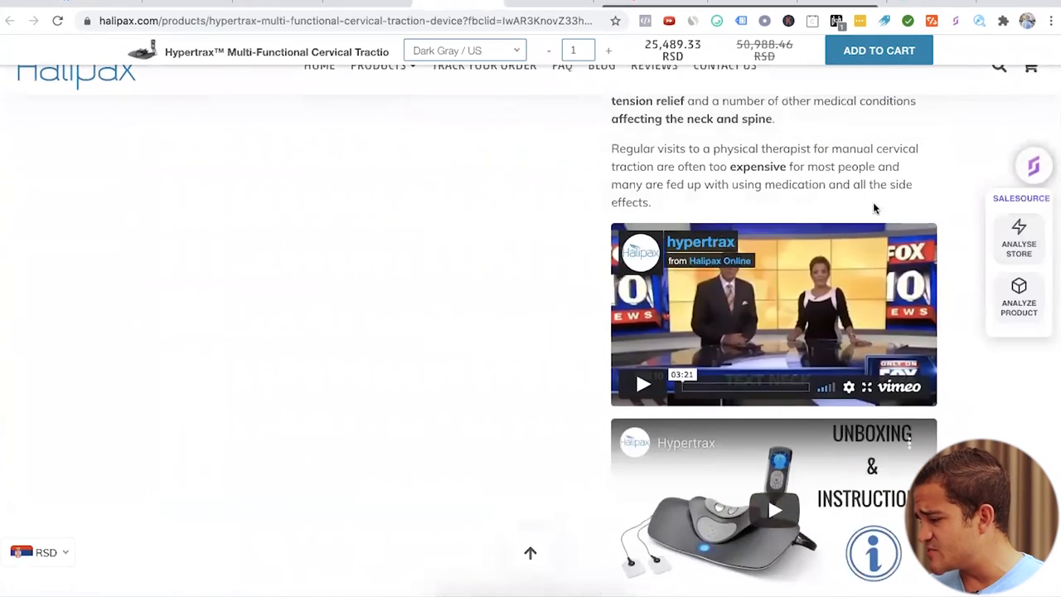
{"action": "scroll", "scroll_direction": "down", "scroll_amount": 3}
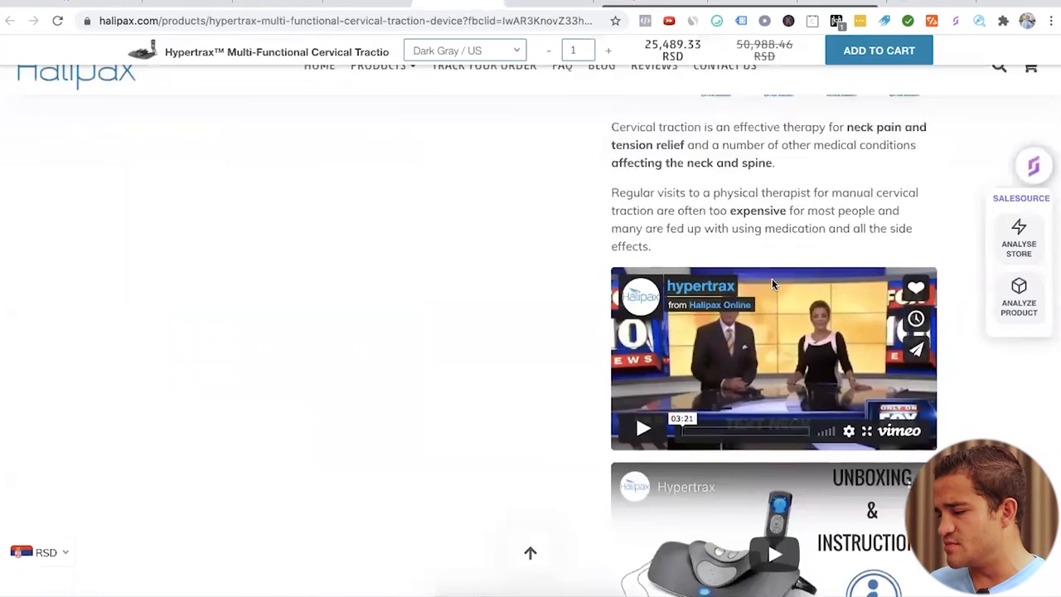
{"action": "scroll", "scroll_direction": "up", "scroll_amount": 3}
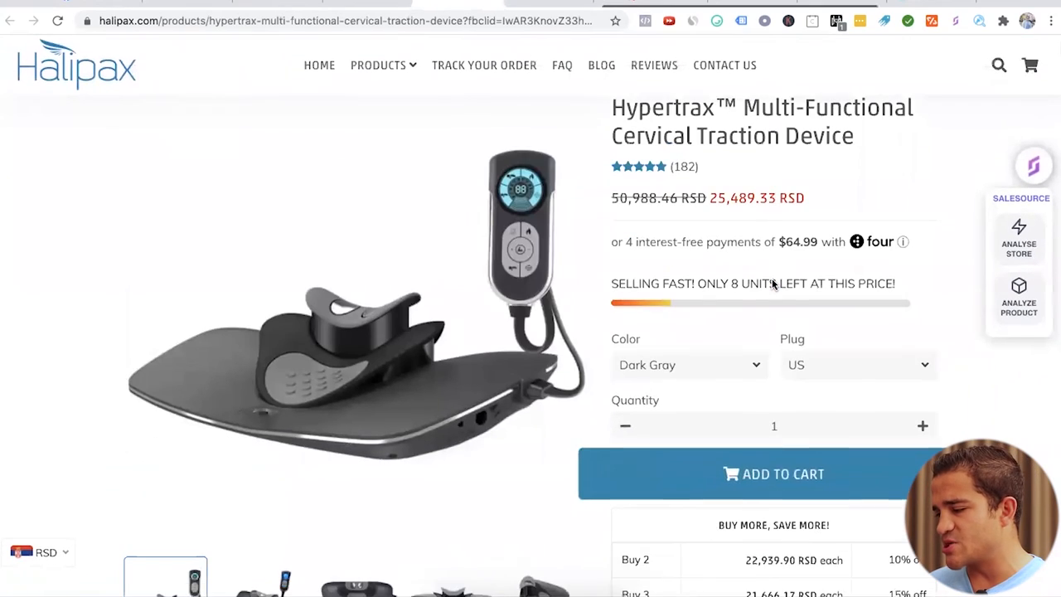
{"action": "scroll", "scroll_direction": "down", "scroll_amount": 3}
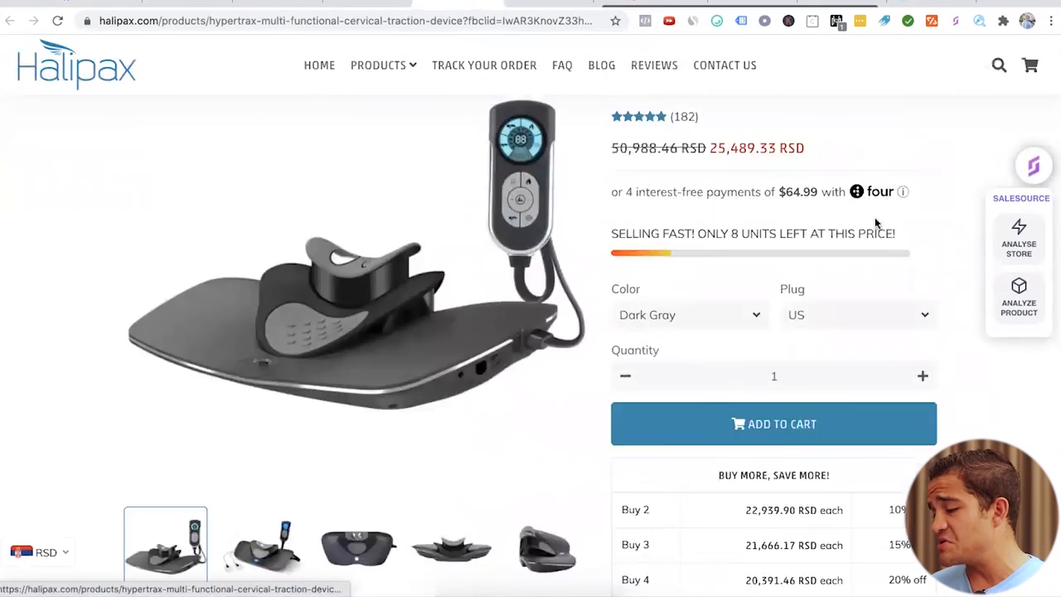
{"action": "scroll", "scroll_direction": "down", "scroll_amount": 3}
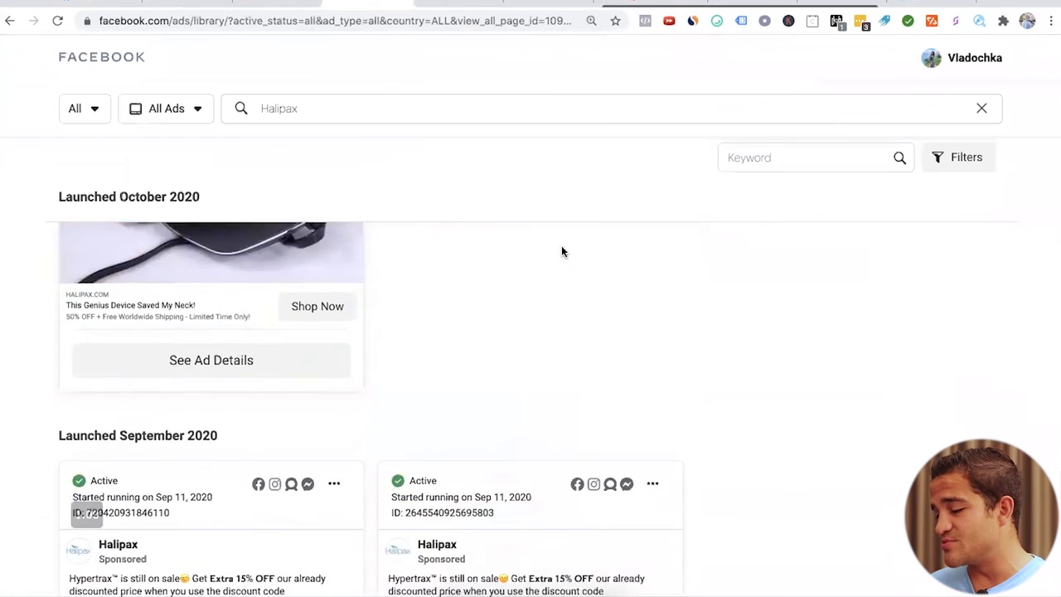
Scroll older Halipax ads, then the Ecommerce Discovery Call page to its June 2021 calendar.
{"action": "scroll", "scroll_direction": "down", "scroll_amount": 3}
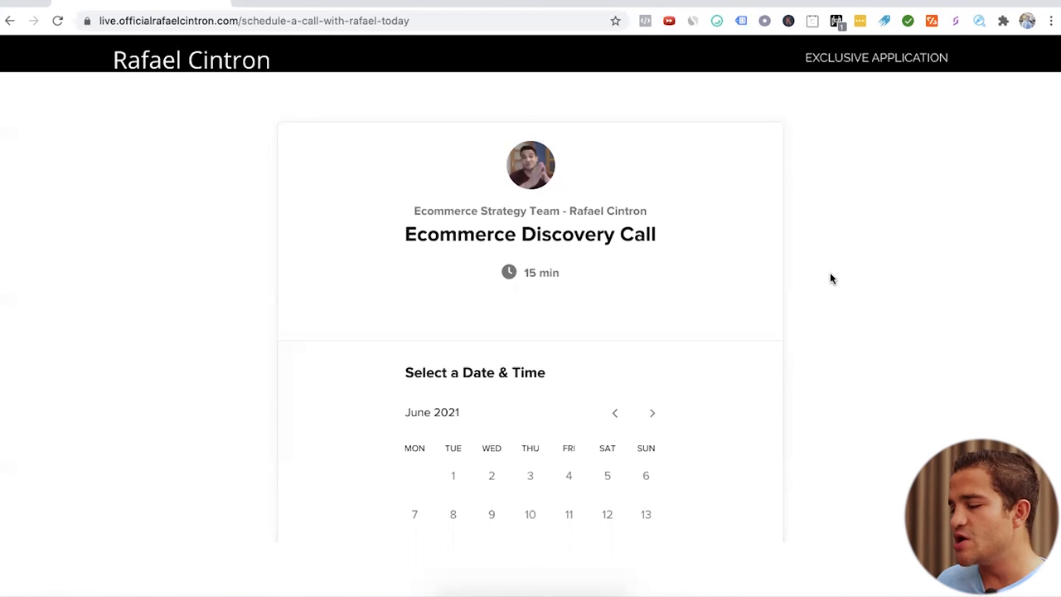
{"action": "scroll", "scroll_direction": "down", "scroll_amount": 3}
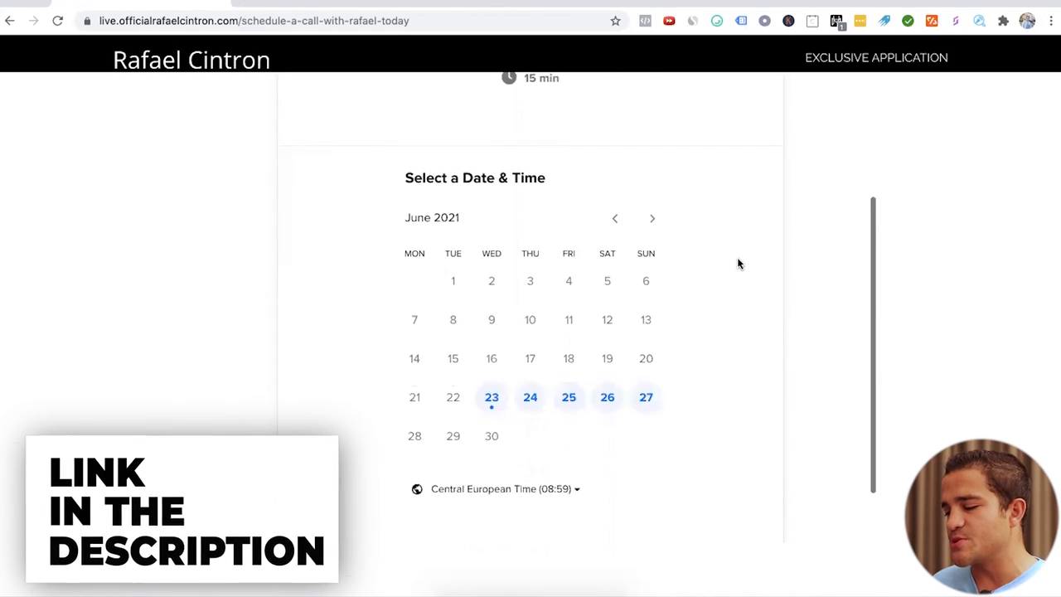
{"action": "scroll", "scroll_direction": "down", "scroll_amount": 3}
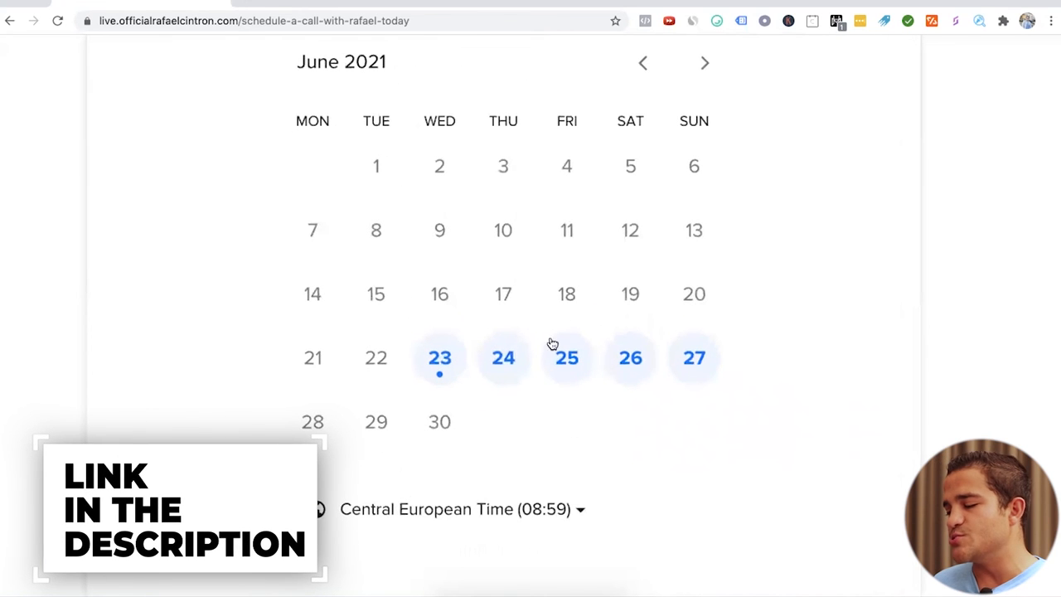